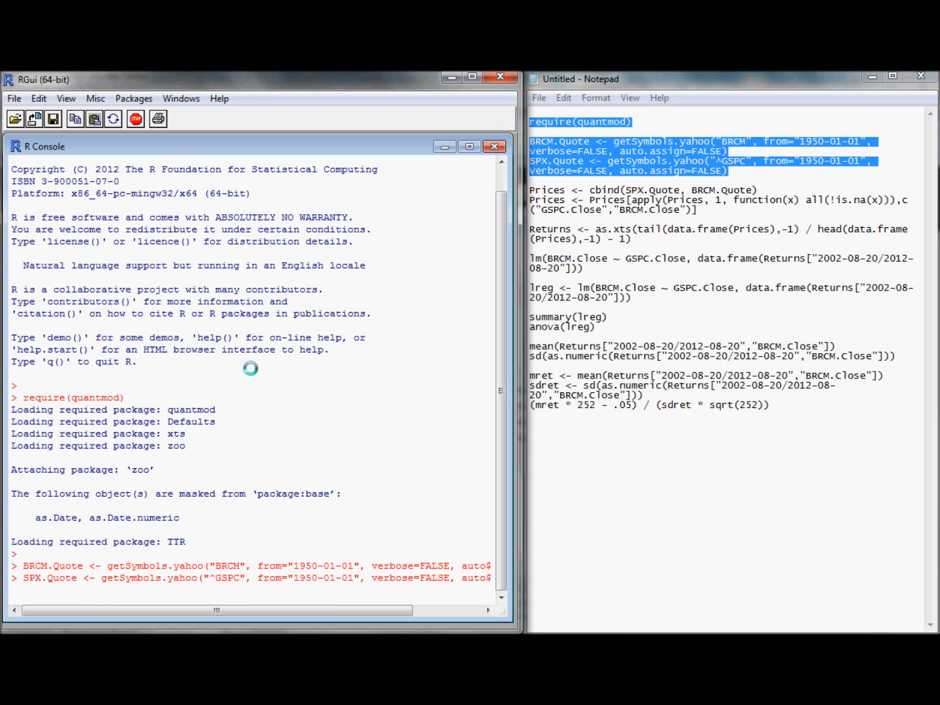
{"action": "mouse_move", "coordinate": [167, 440]}
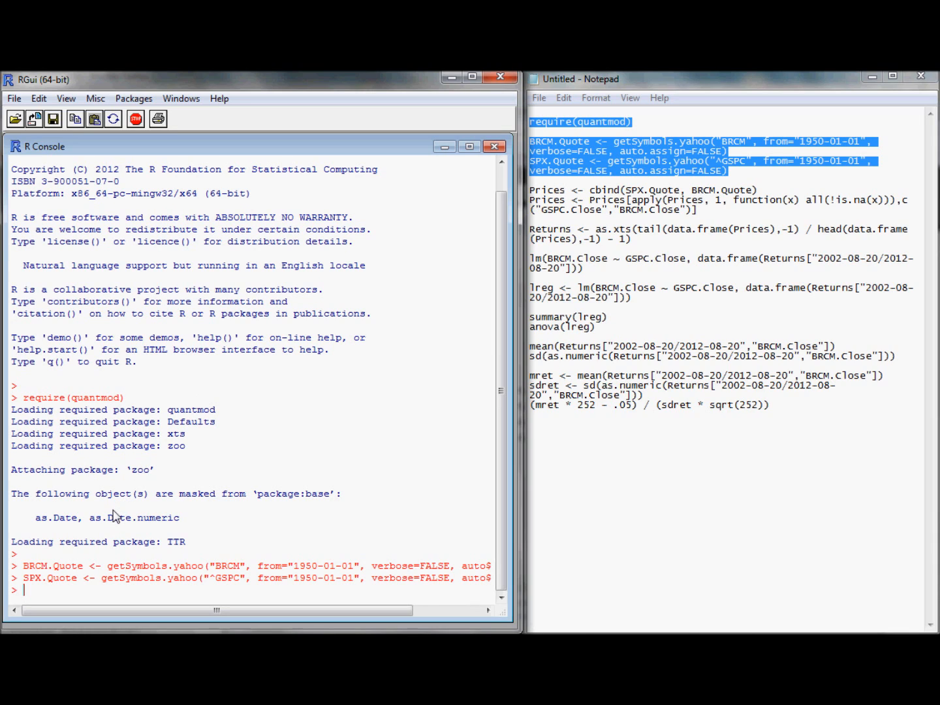
Print the first two rows of BRCM.Quote with head(BRCM.Quote,2)
{"action": "type", "text": "h"}
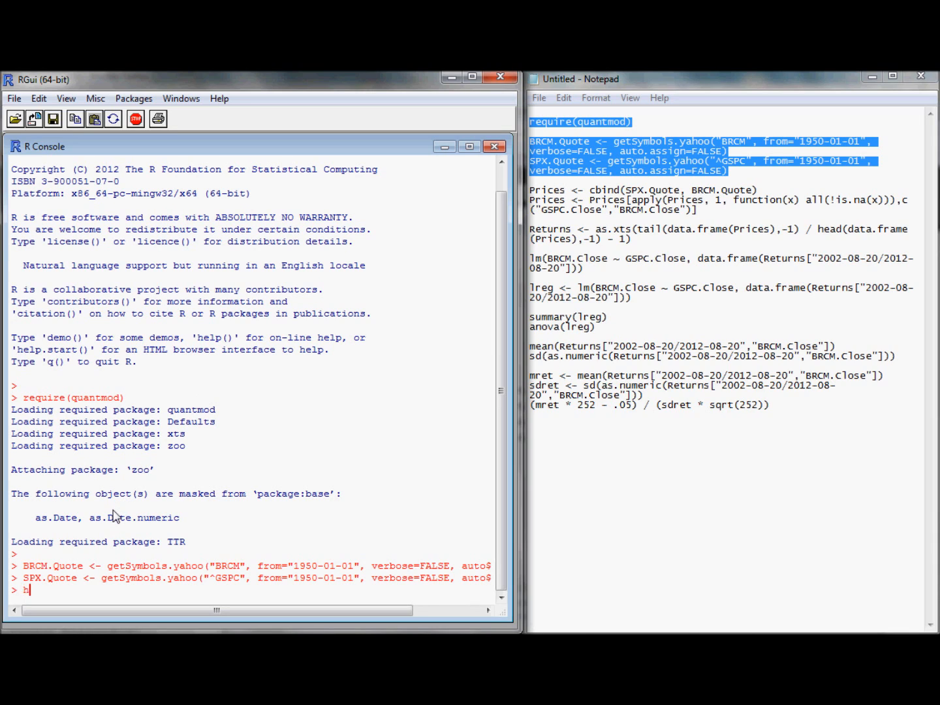
{"action": "type", "text": "ead(BRC"}
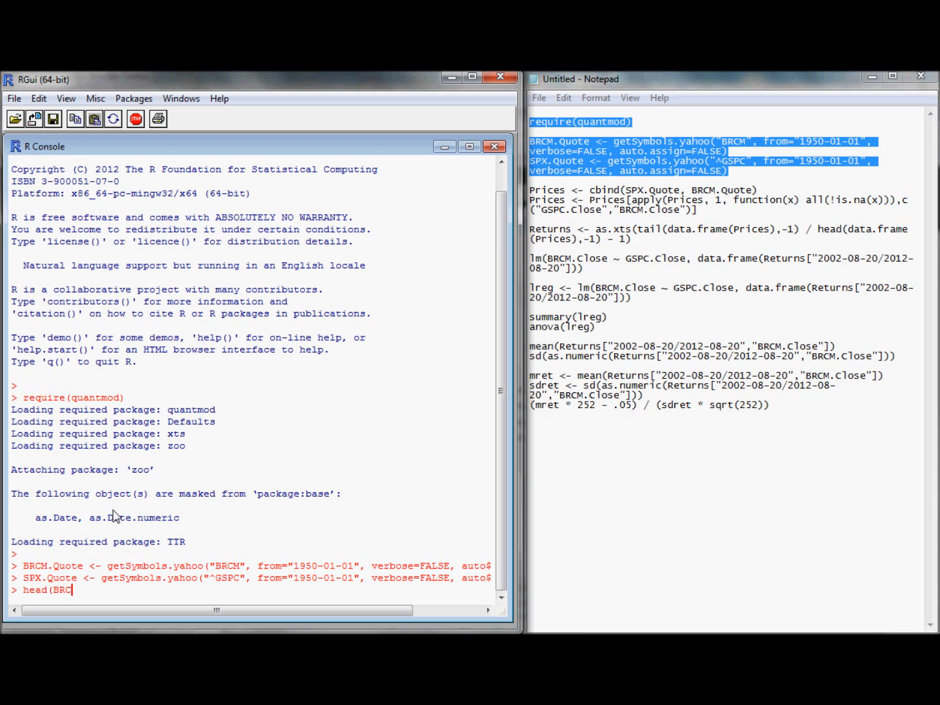
{"action": "type", "text": "."}
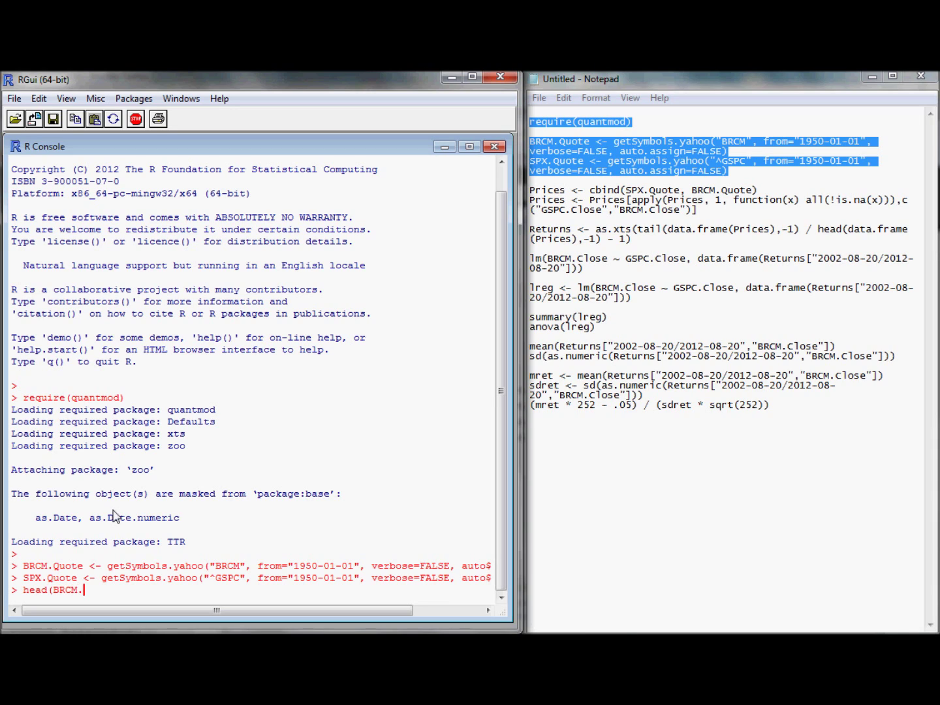
{"action": "type", "text": "Quote,"}
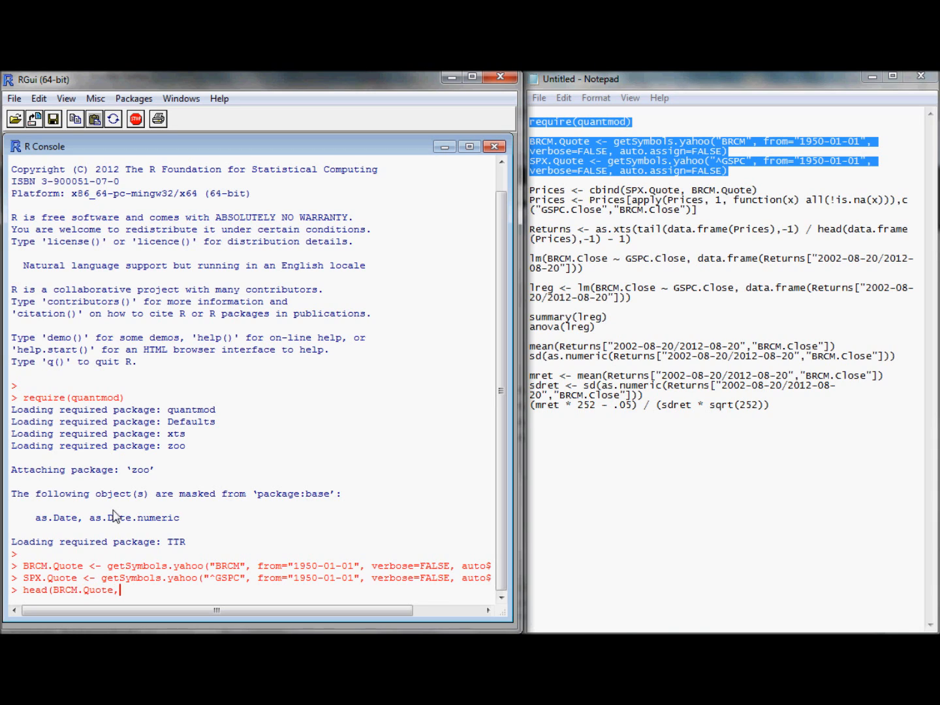
{"action": "key", "text": "Return"}
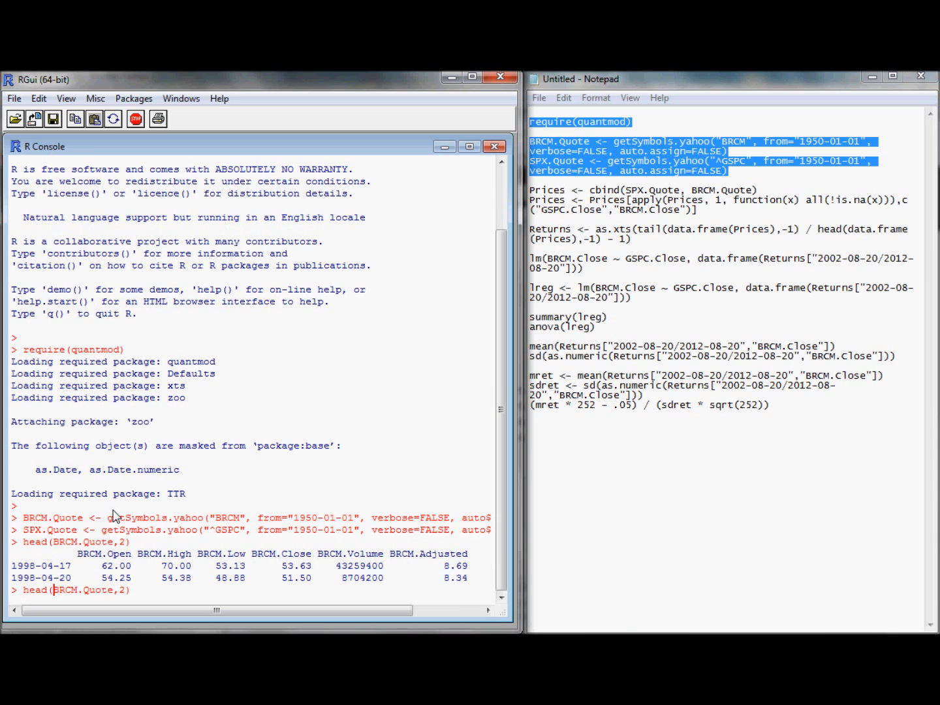
Print the last three rows of BRCM.Quote with tail(BRCM.Quote,3)
{"action": "type", "text": "tail"}
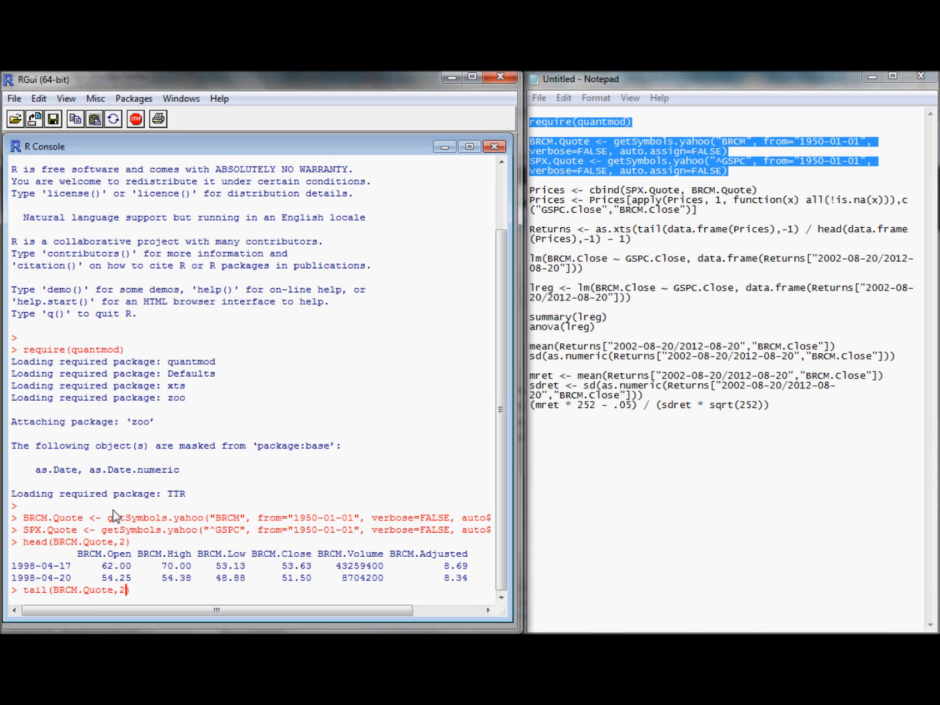
{"action": "key", "text": "Return"}
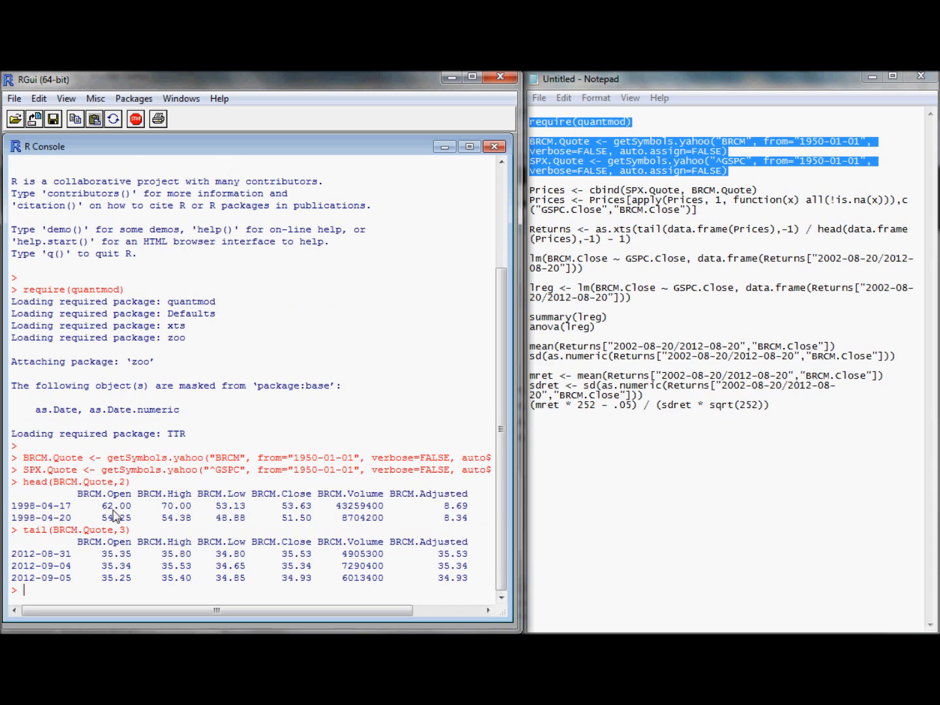
{"action": "mouse_move", "coordinate": [483, 174]}
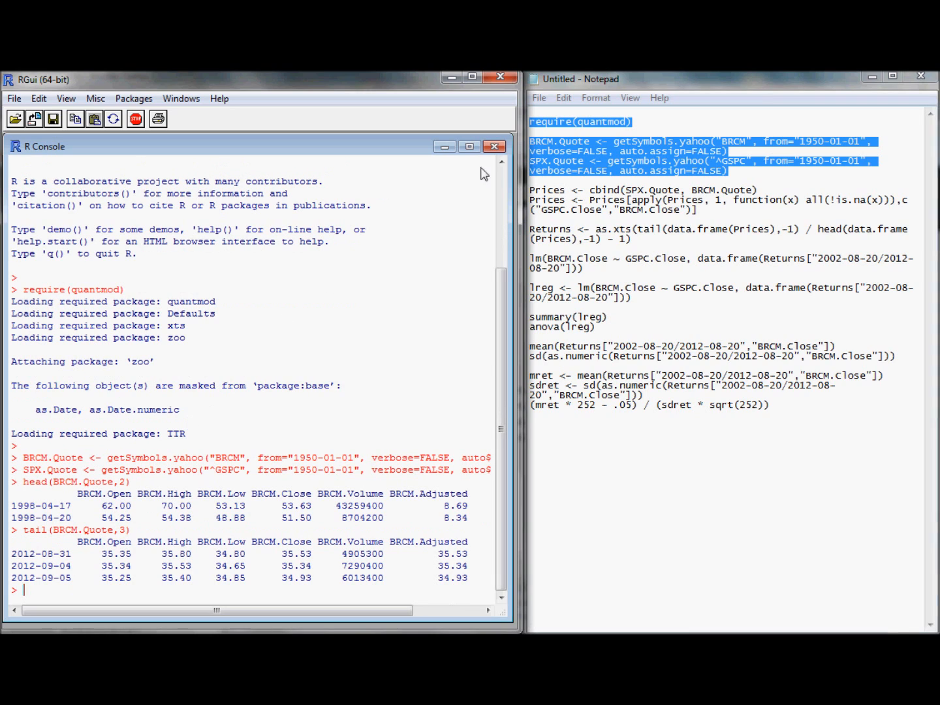
Run the Prices lines from the script and print head(Prices) with S&P 500 and BRCM closes
{"action": "left_click", "coordinate": [545, 183]}
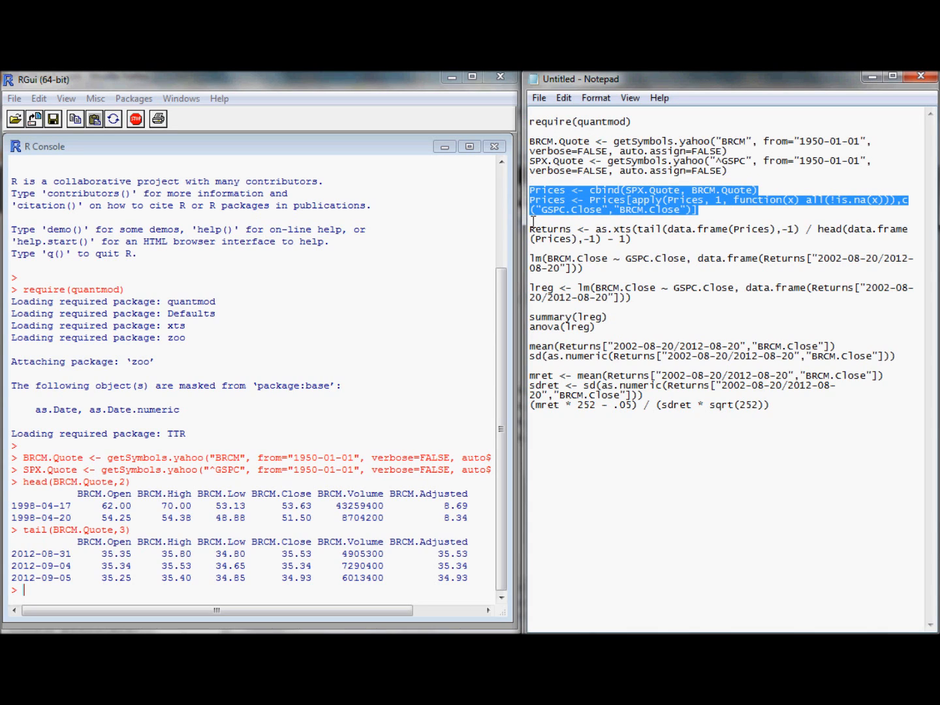
{"action": "mouse_move", "coordinate": [69, 590]}
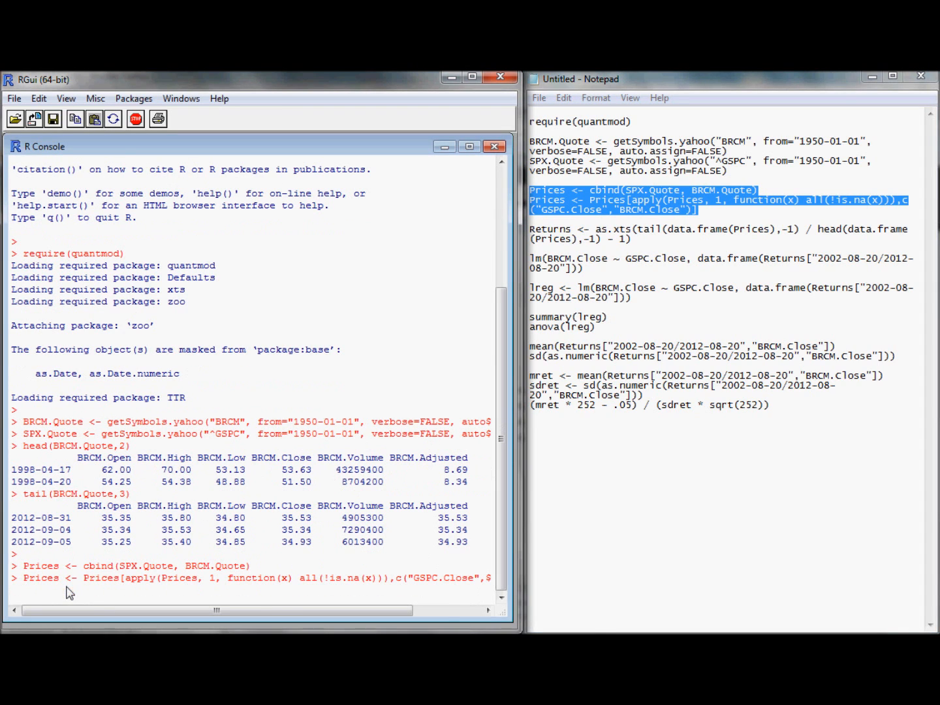
{"action": "key", "text": "Return"}
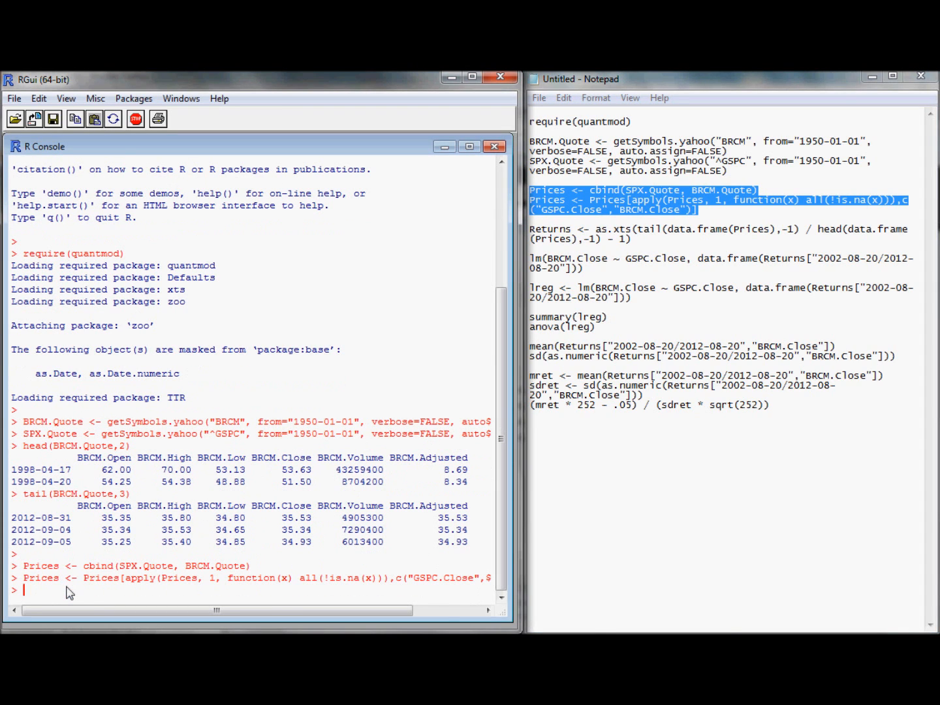
{"action": "type", "text": "head("}
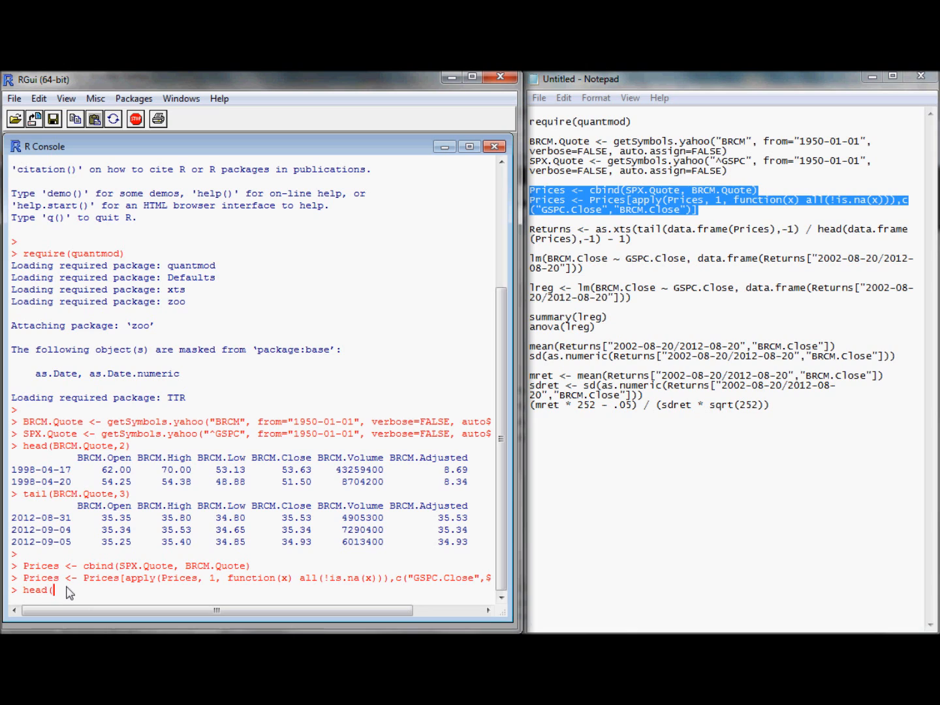
{"action": "key", "text": "Return"}
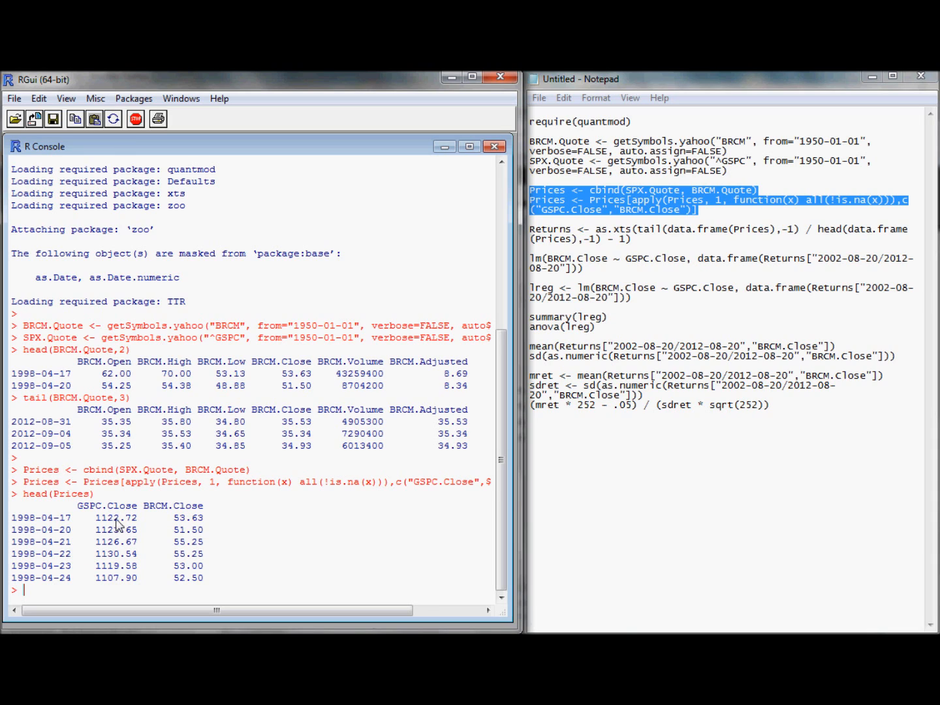
{"action": "mouse_move", "coordinate": [167, 528]}
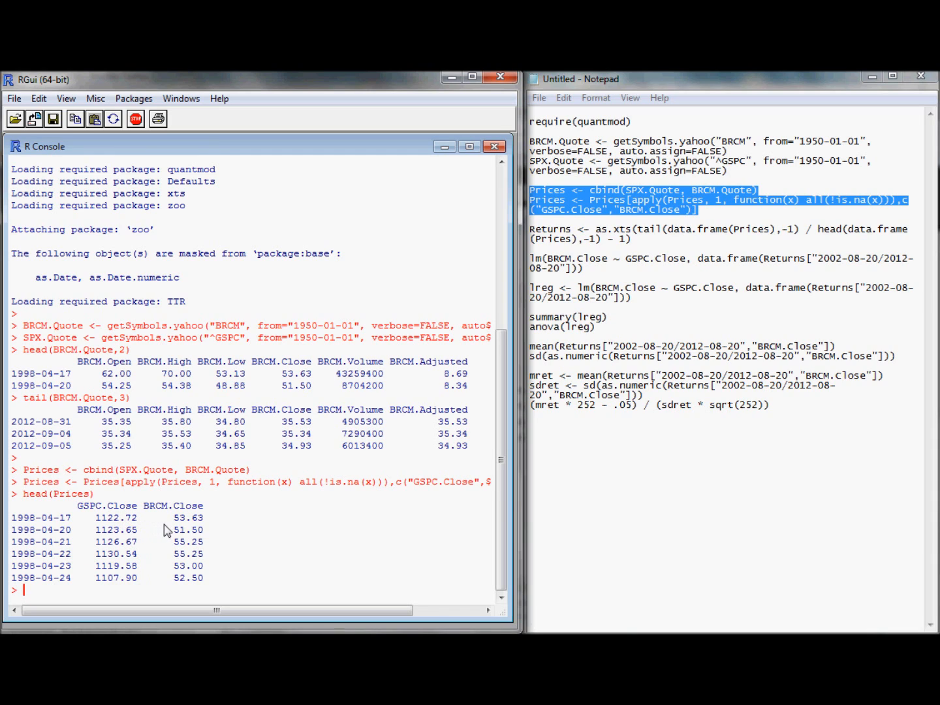
{"action": "mouse_move", "coordinate": [179, 529]}
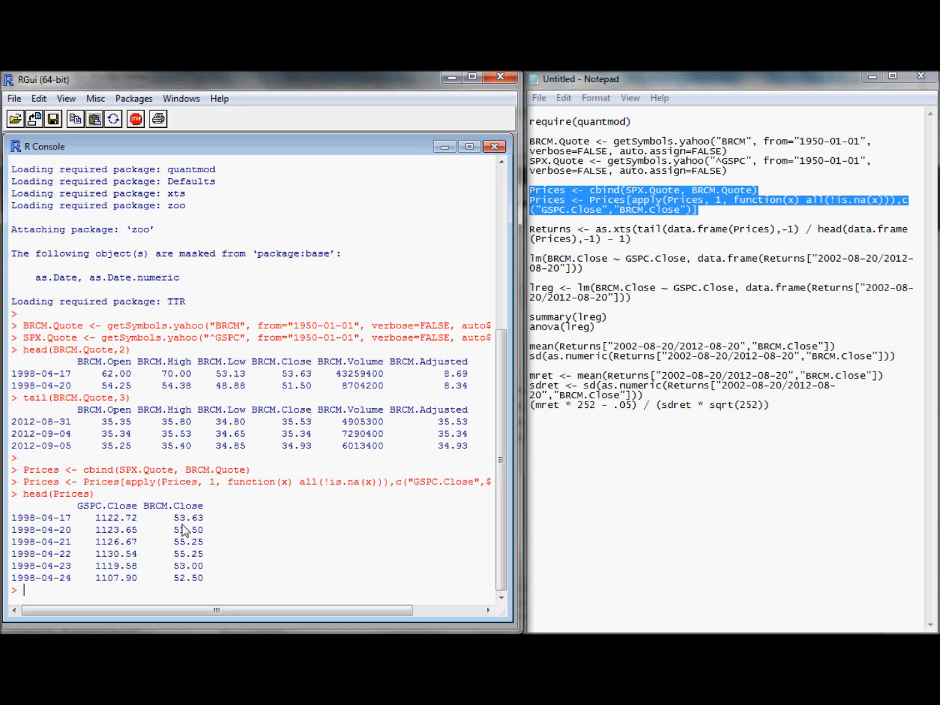
{"action": "mouse_move", "coordinate": [227, 505]}
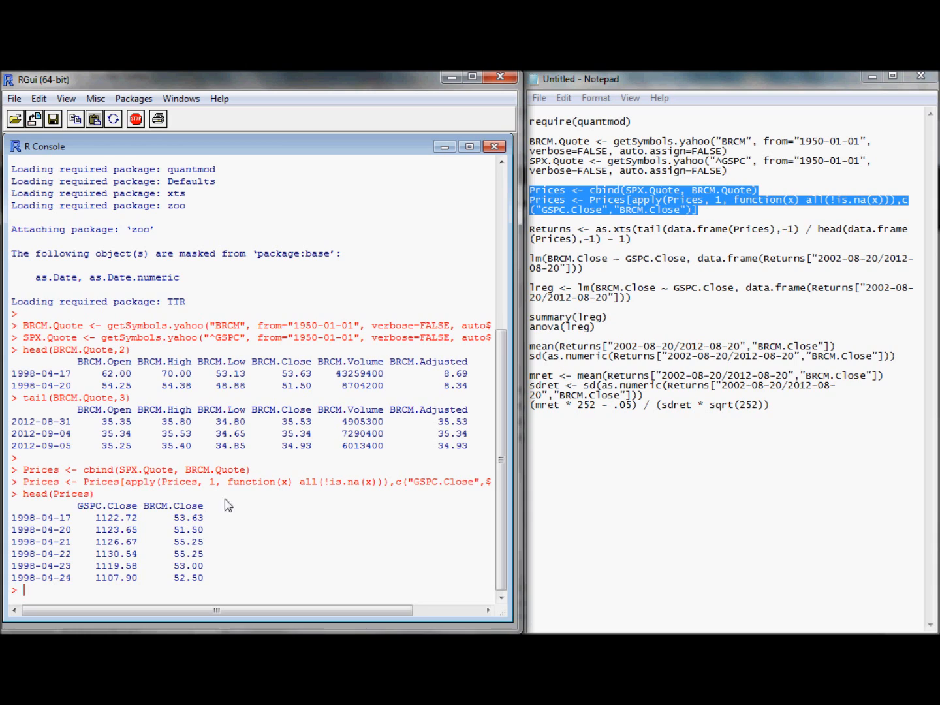
{"action": "mouse_move", "coordinate": [144, 435]}
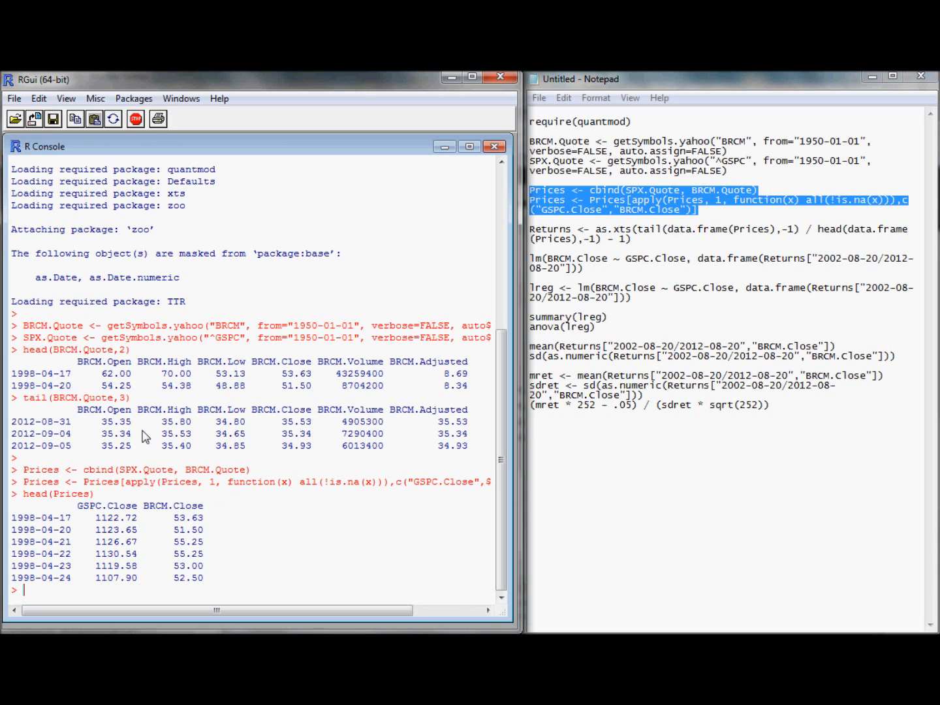
{"action": "mouse_move", "coordinate": [270, 432]}
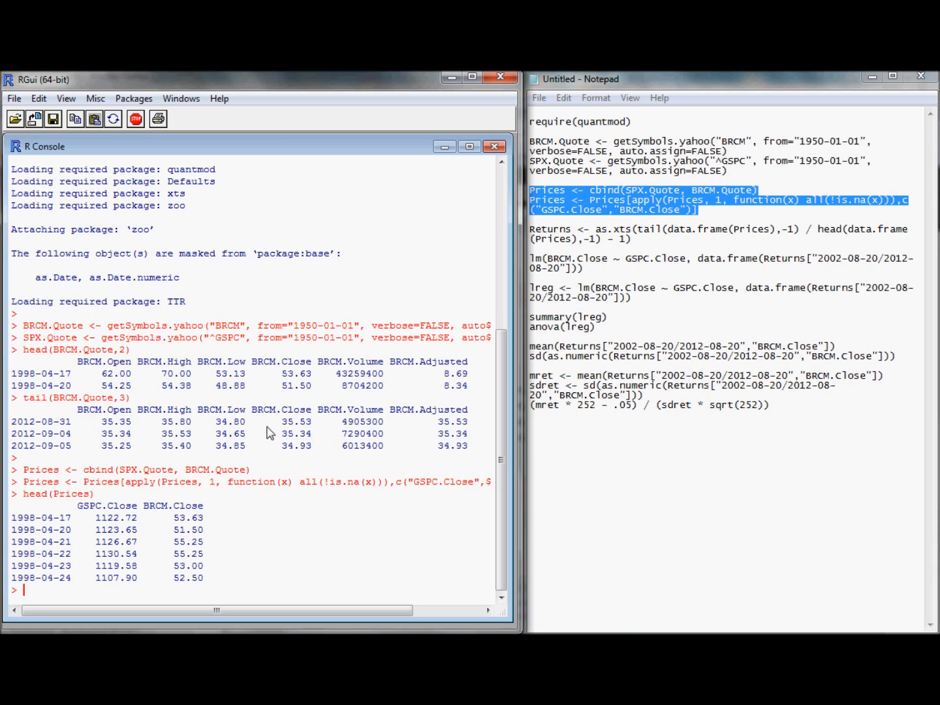
{"action": "mouse_move", "coordinate": [194, 530]}
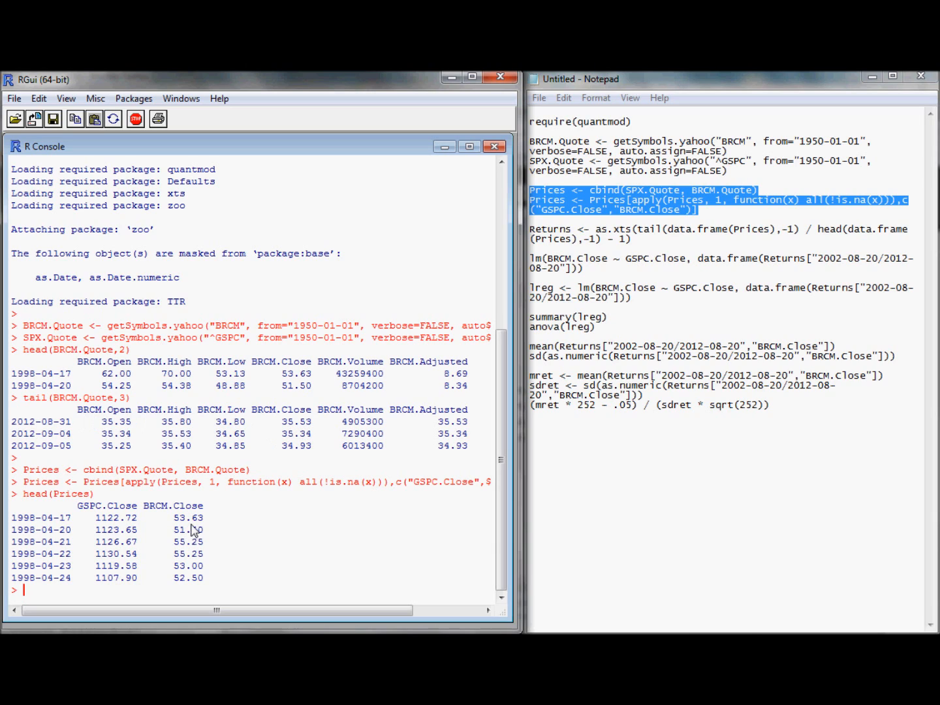
{"action": "mouse_move", "coordinate": [207, 564]}
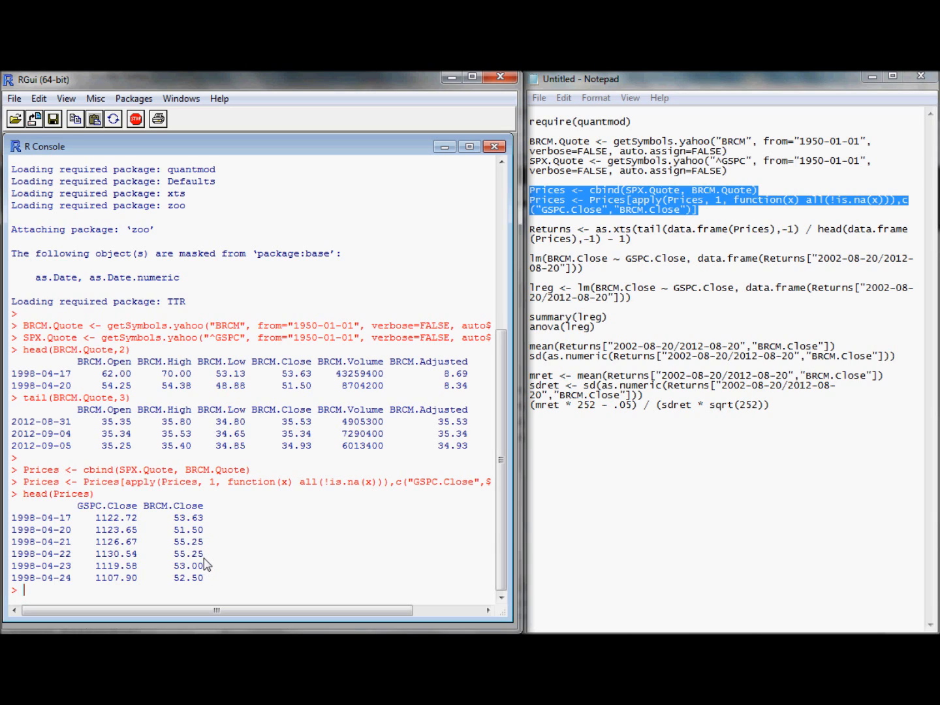
{"action": "mouse_move", "coordinate": [297, 390]}
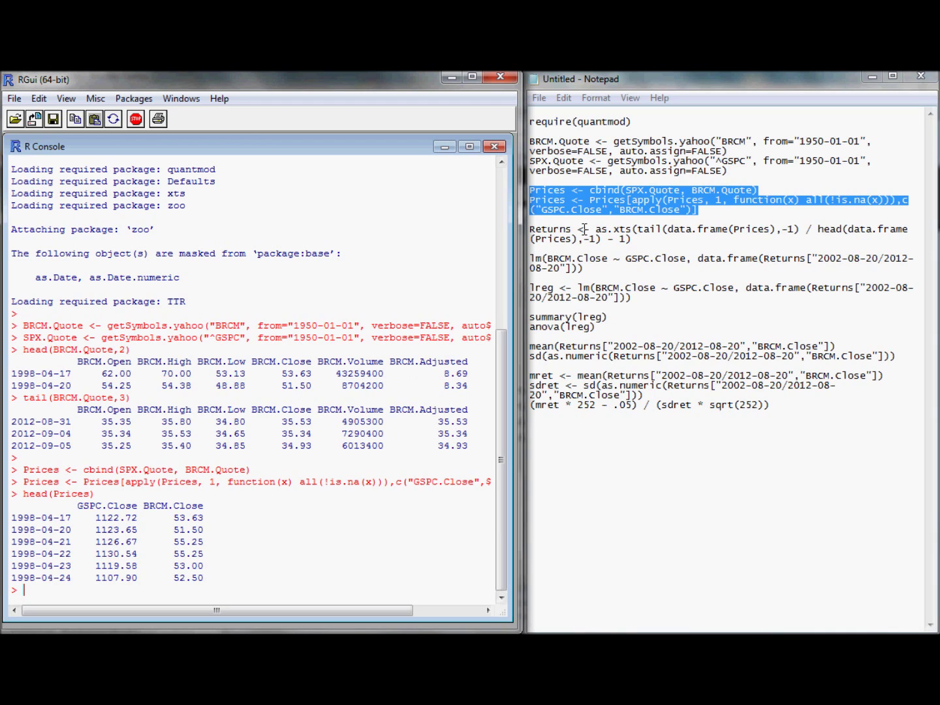
Run the Returns line from the script and print head(Returns,3)
{"action": "left_click", "coordinate": [538, 218]}
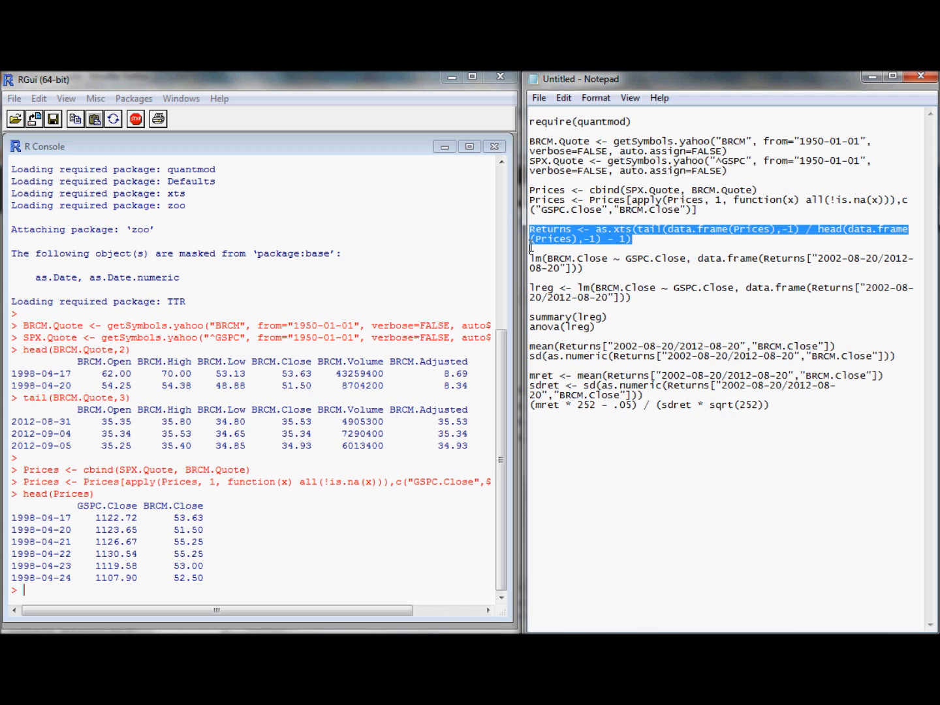
{"action": "mouse_move", "coordinate": [520, 264]}
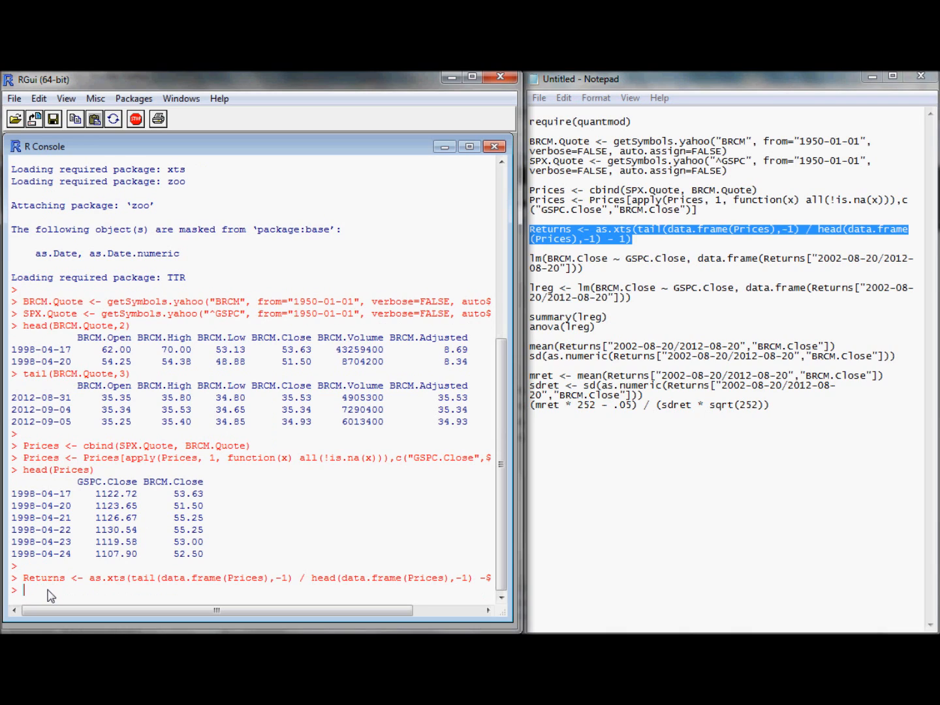
{"action": "type", "text": "head(Returns"}
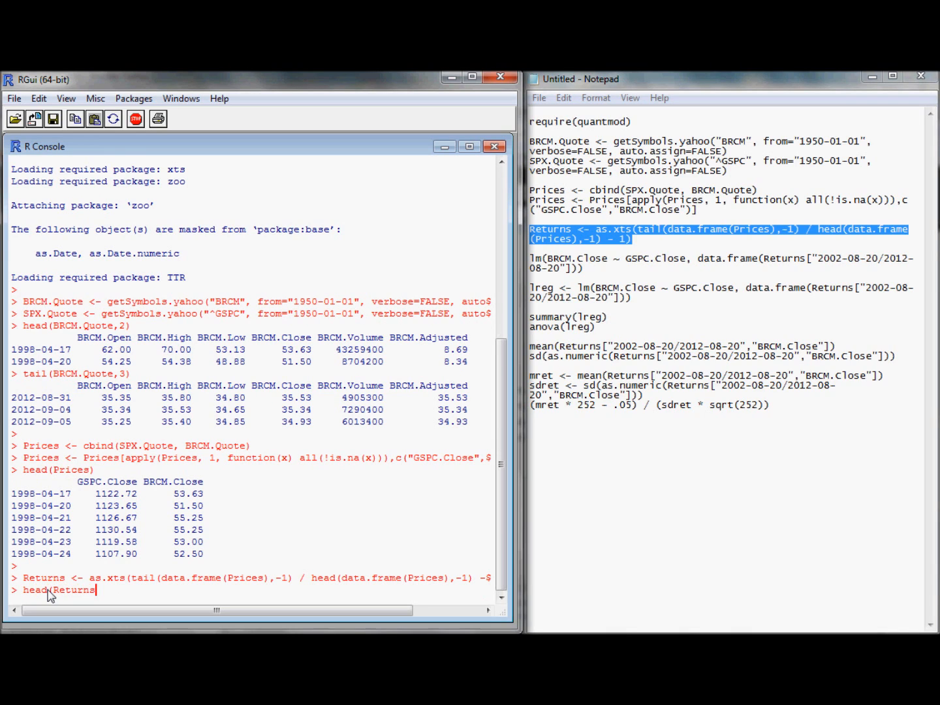
{"action": "type", "text": ",3)"}
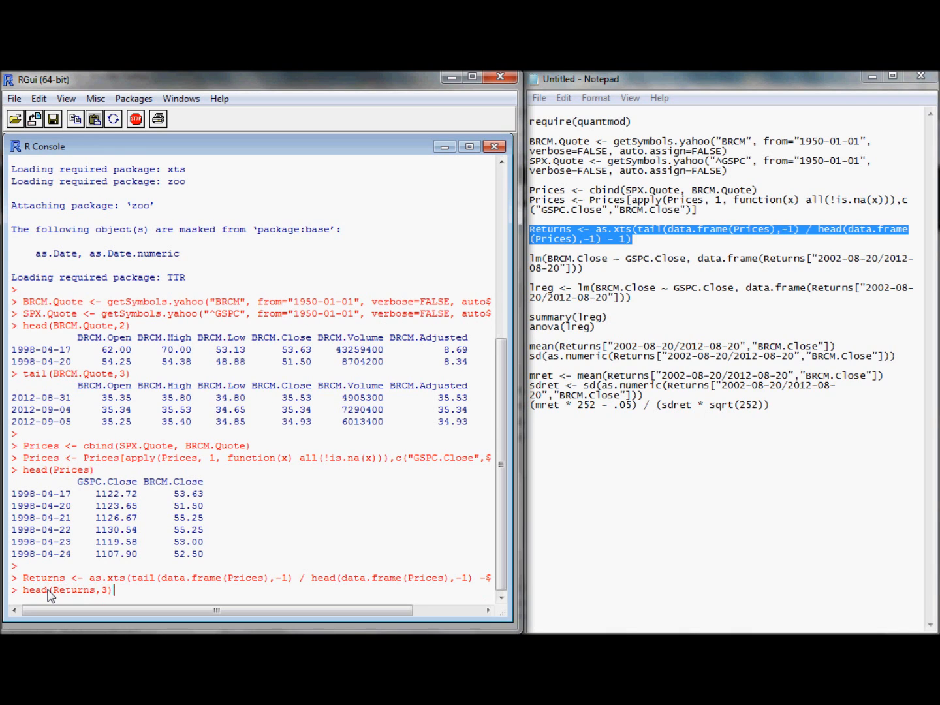
{"action": "key", "text": "Return"}
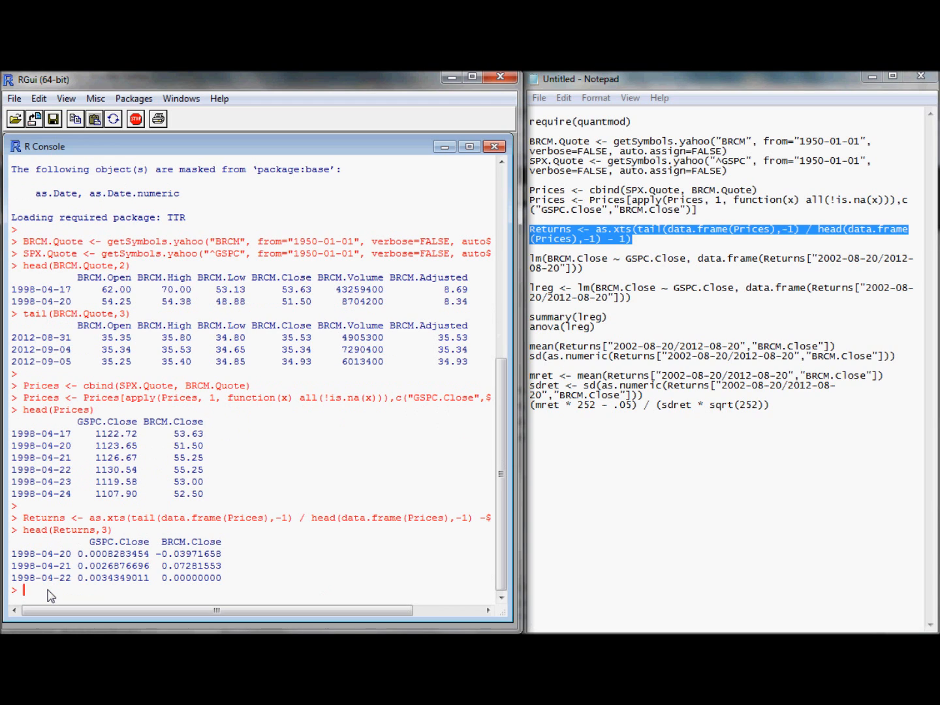
{"action": "mouse_move", "coordinate": [147, 469]}
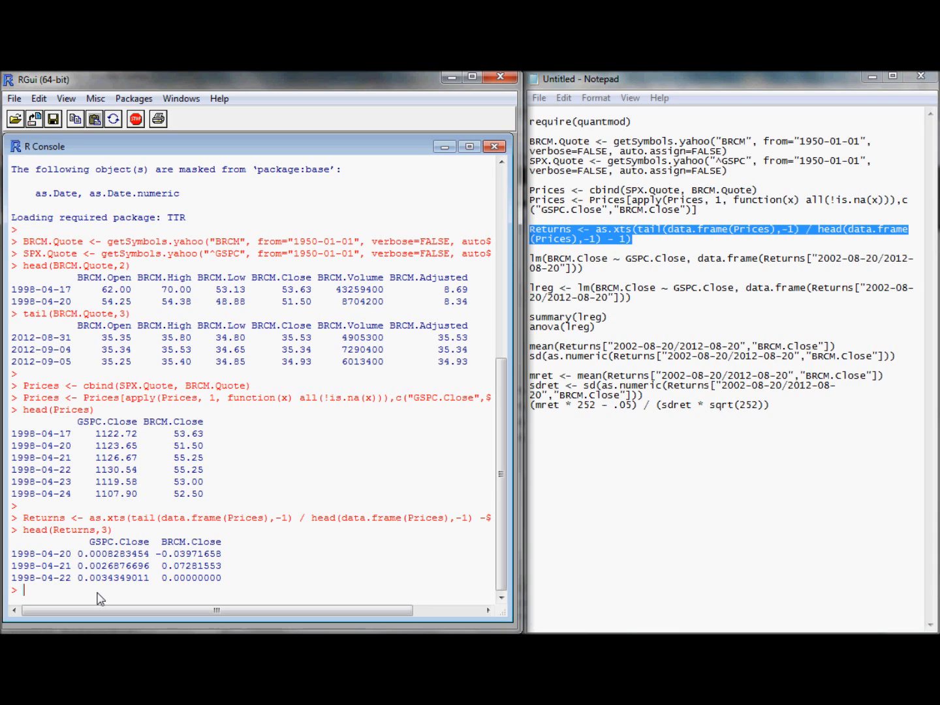
Verify the first BRCM return by evaluating 51.50/53.63 - 1 to get -0.03971658
{"action": "type", "text": "51/50"}
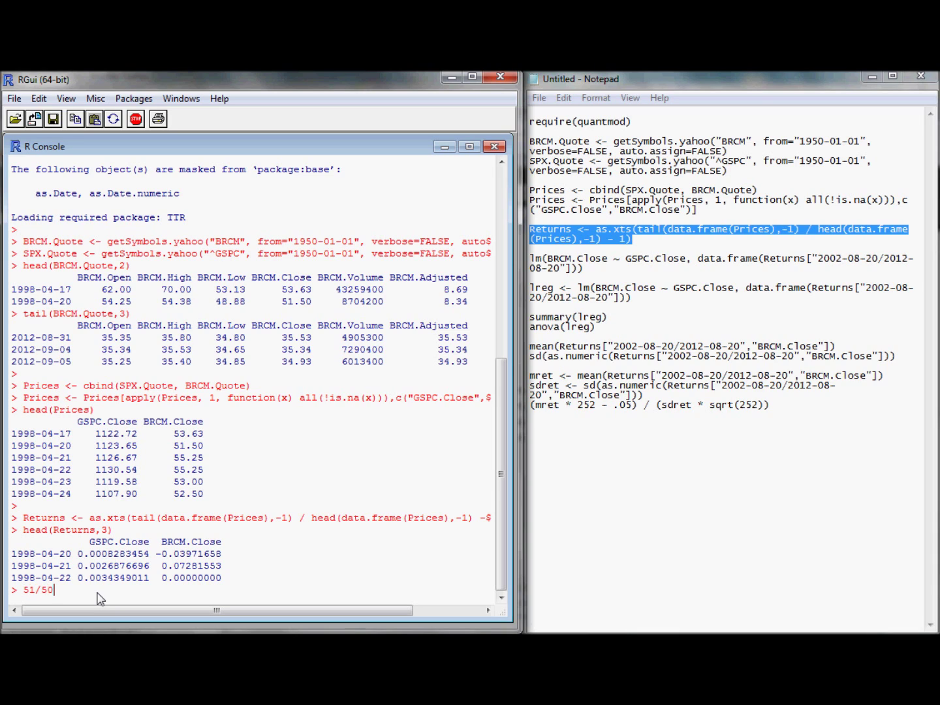
{"action": "key", "text": "Backspace"}
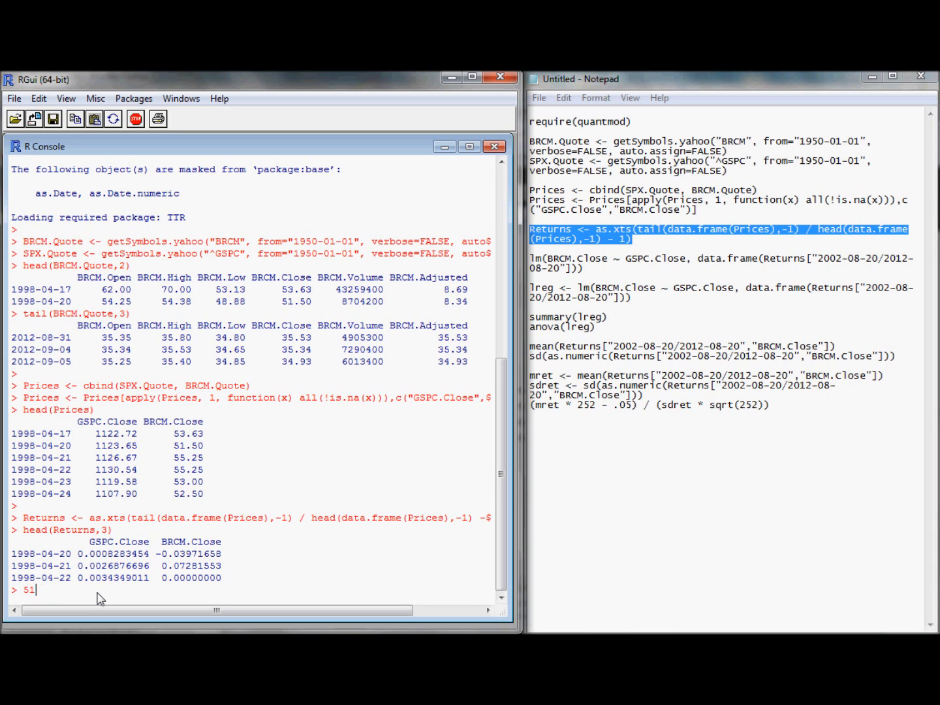
{"action": "type", "text": "."}
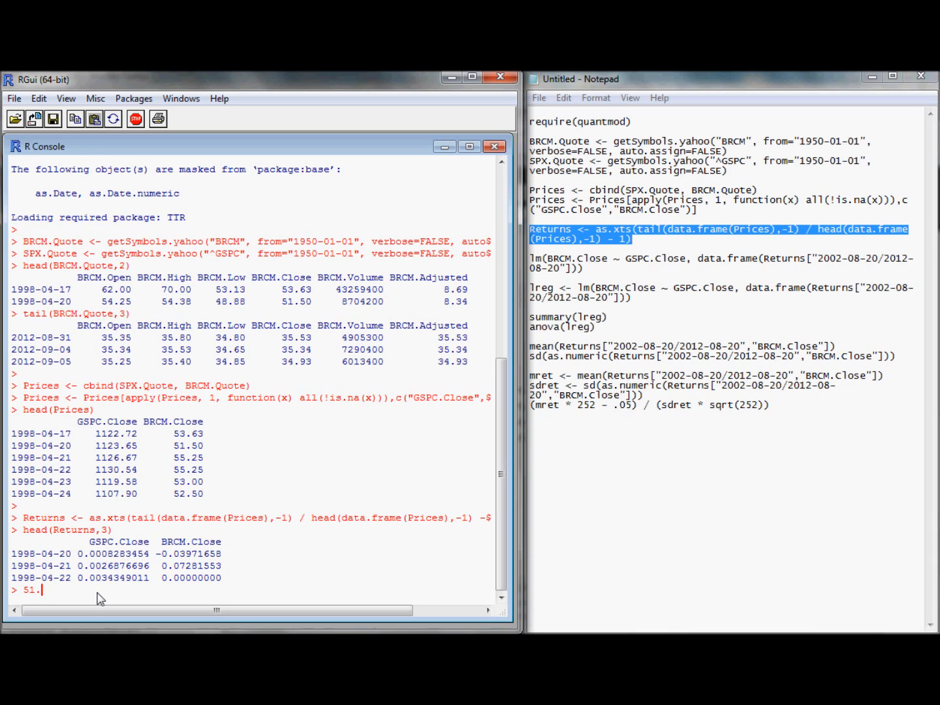
{"action": "type", "text": "50/"}
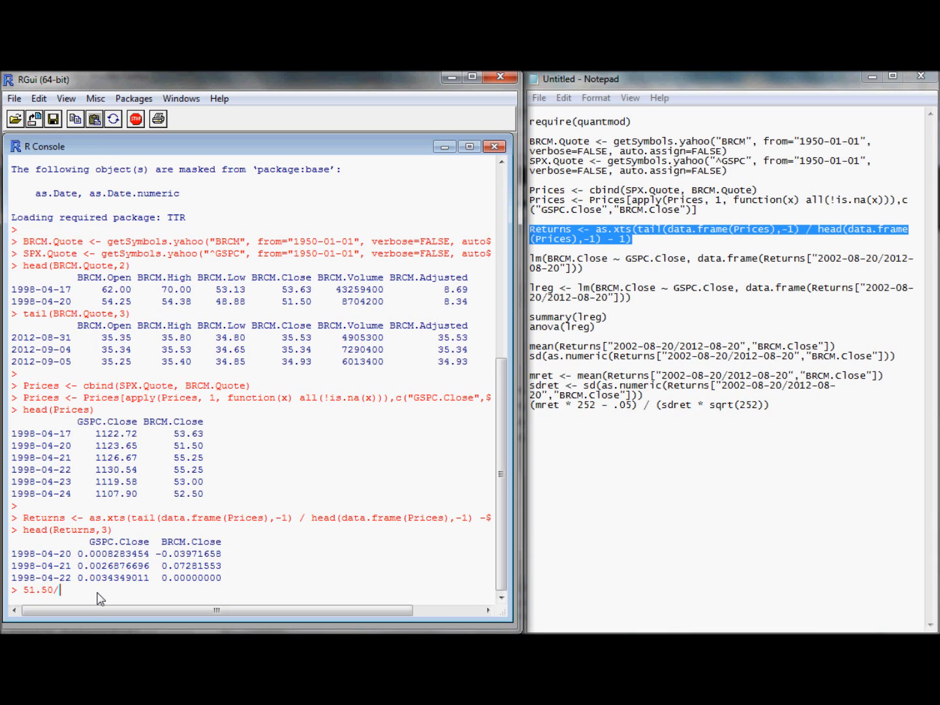
{"action": "type", "text": "53.63 -"}
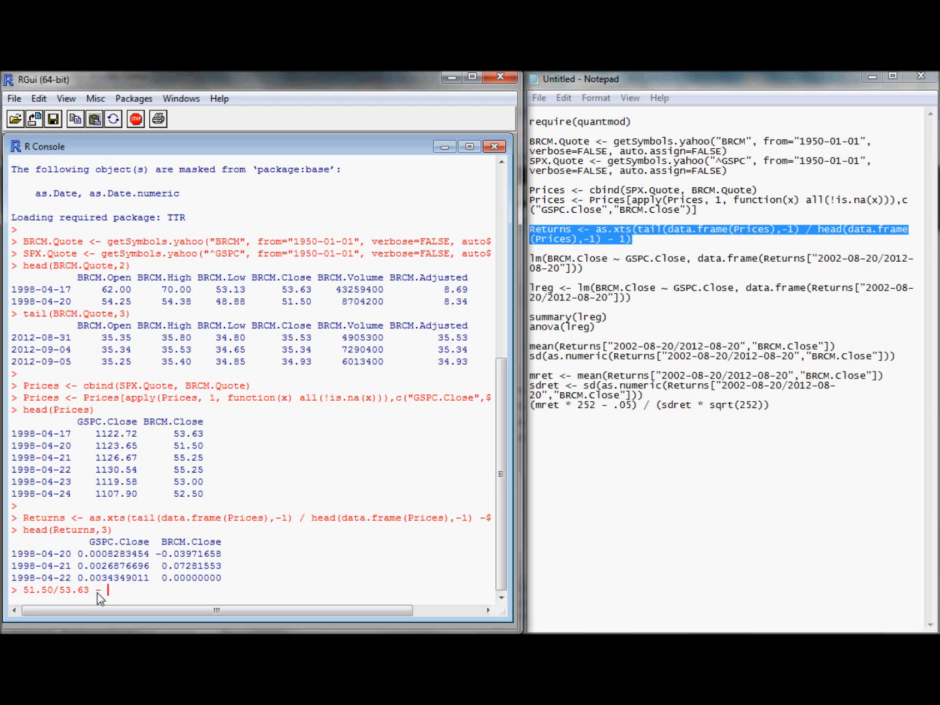
{"action": "key", "text": "Return"}
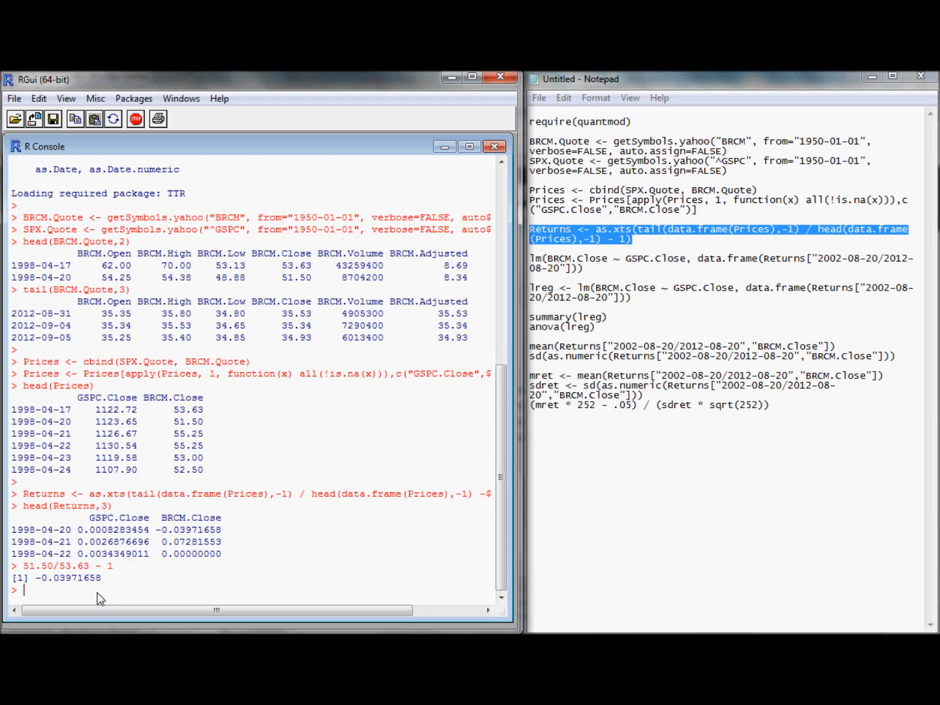
{"action": "mouse_move", "coordinate": [96, 589]}
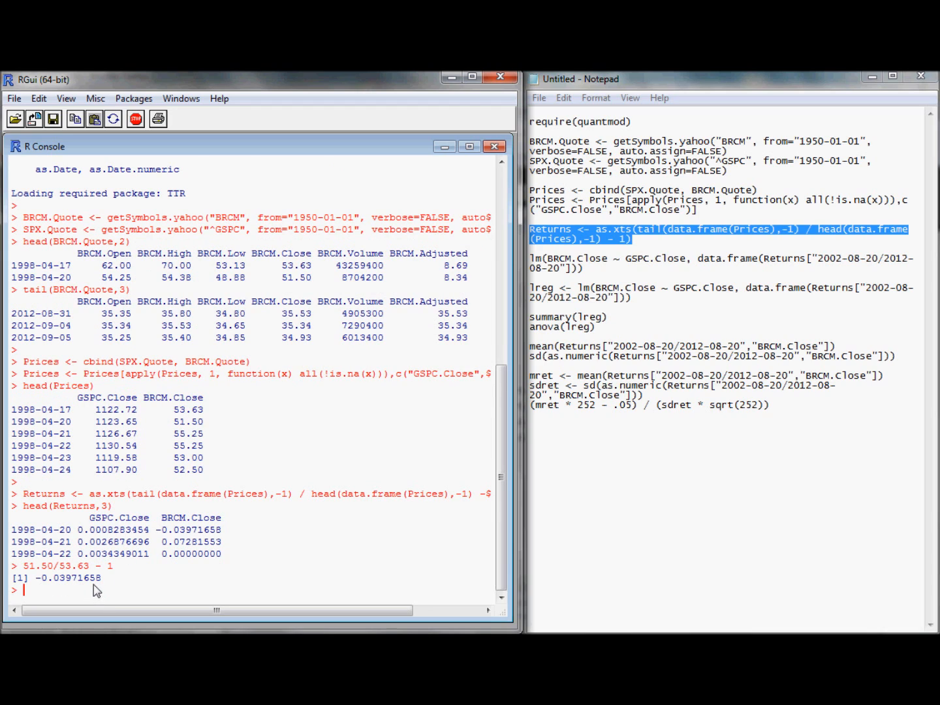
{"action": "mouse_move", "coordinate": [487, 347]}
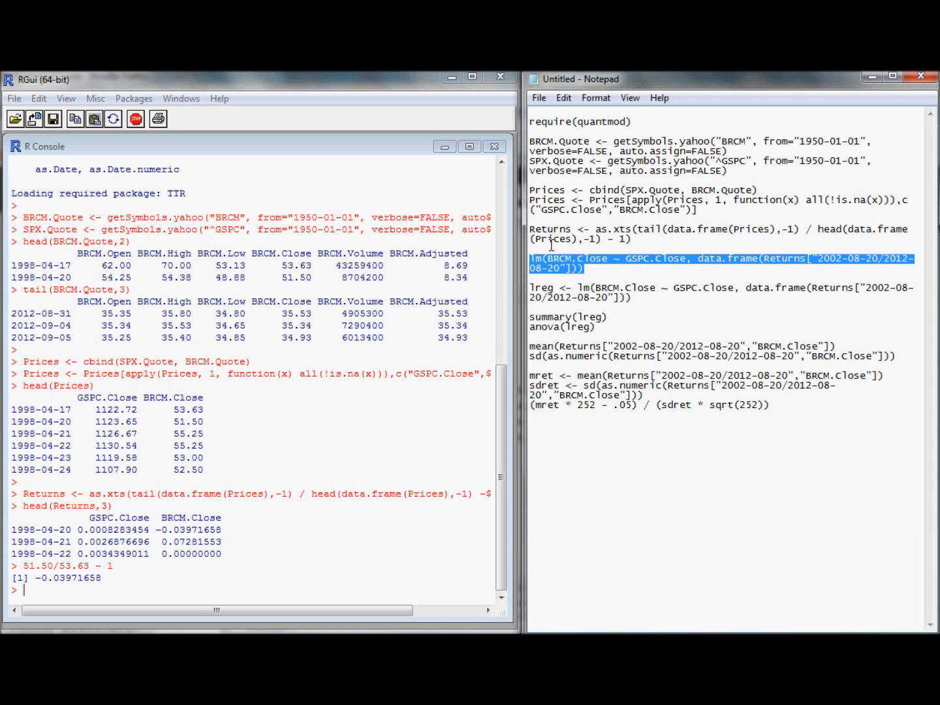
{"action": "mouse_move", "coordinate": [198, 442]}
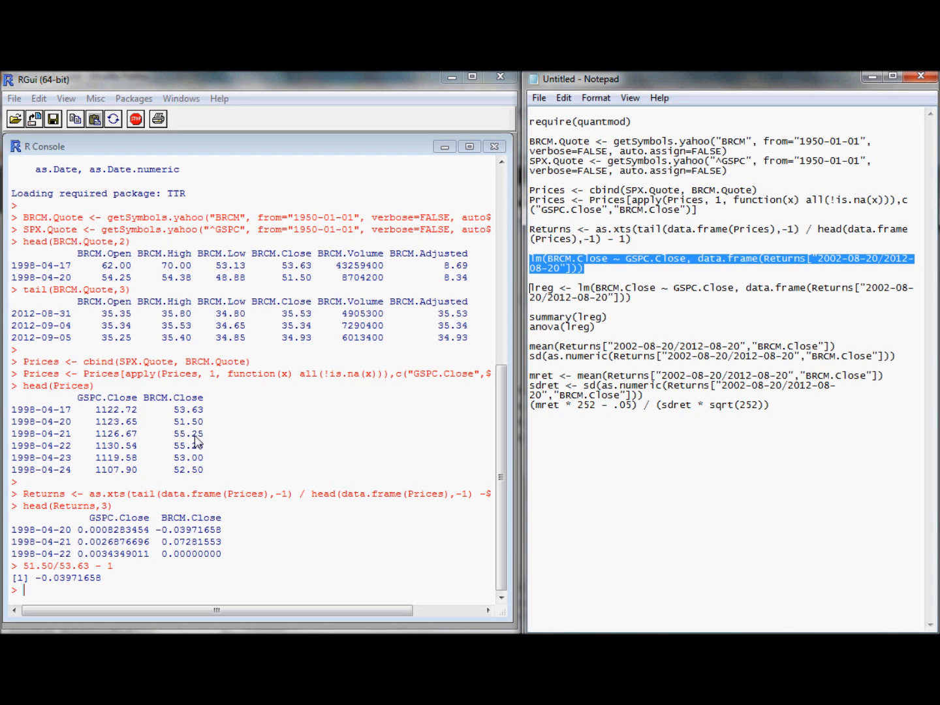
Regress BRCM.Close on GSPC.Close over 2002-08-20/2012-08-20, with intercept (slope 1.2828756) and without (1.283)
{"action": "key", "text": "Return"}
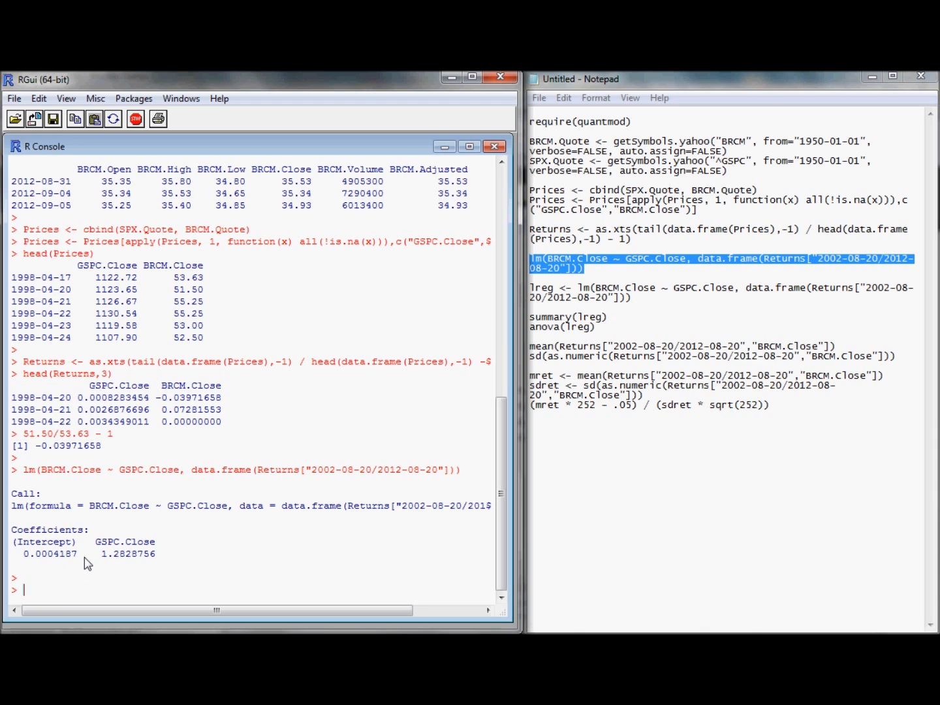
{"action": "type", "text": "lm(BRCM.Close ~ GSPC.Close, data.frame(Returns[\"2002-08-20/2012-08-20\"]))"}
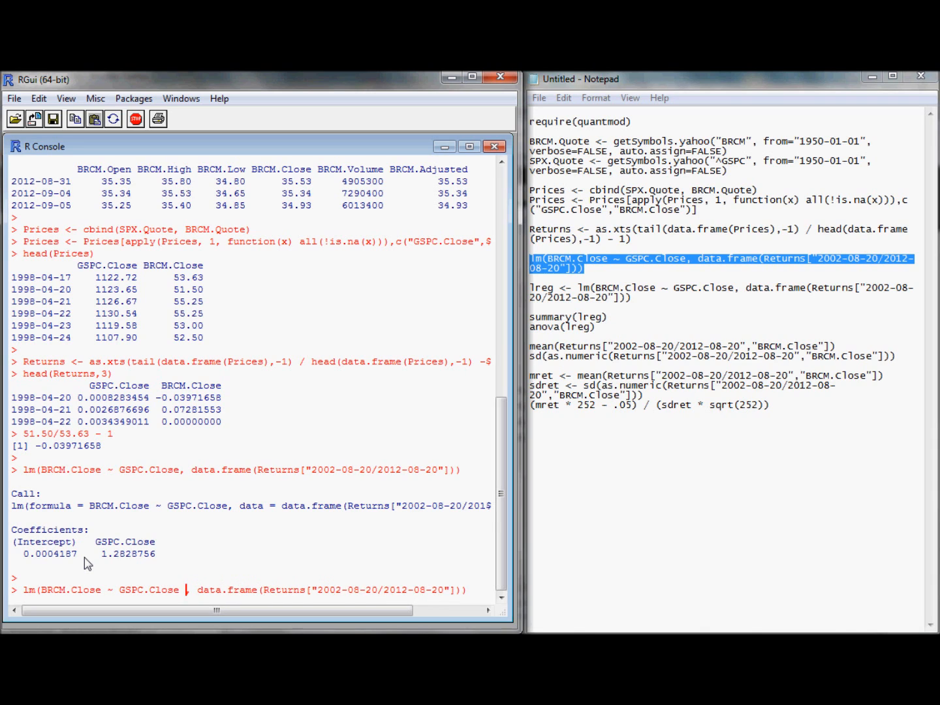
{"action": "key", "text": "Return"}
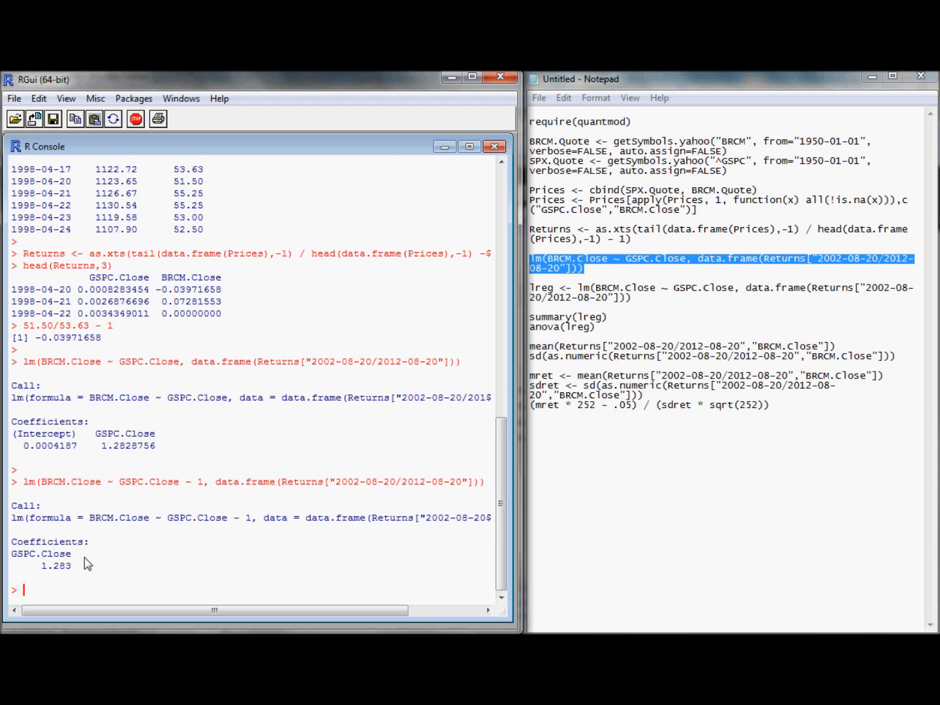
{"action": "mouse_move", "coordinate": [457, 324]}
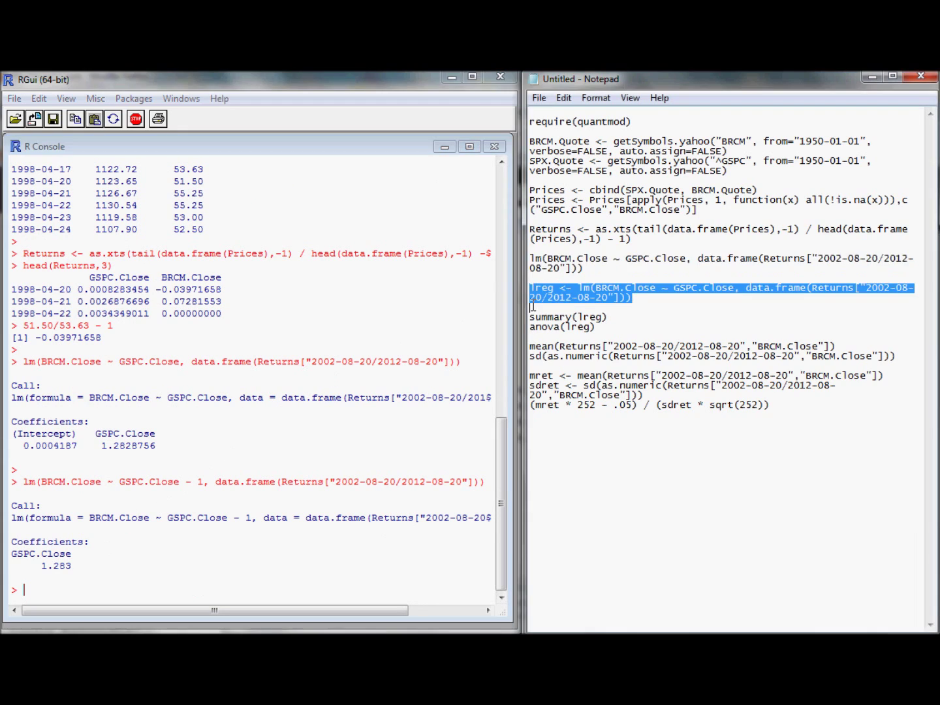
{"action": "mouse_move", "coordinate": [400, 386]}
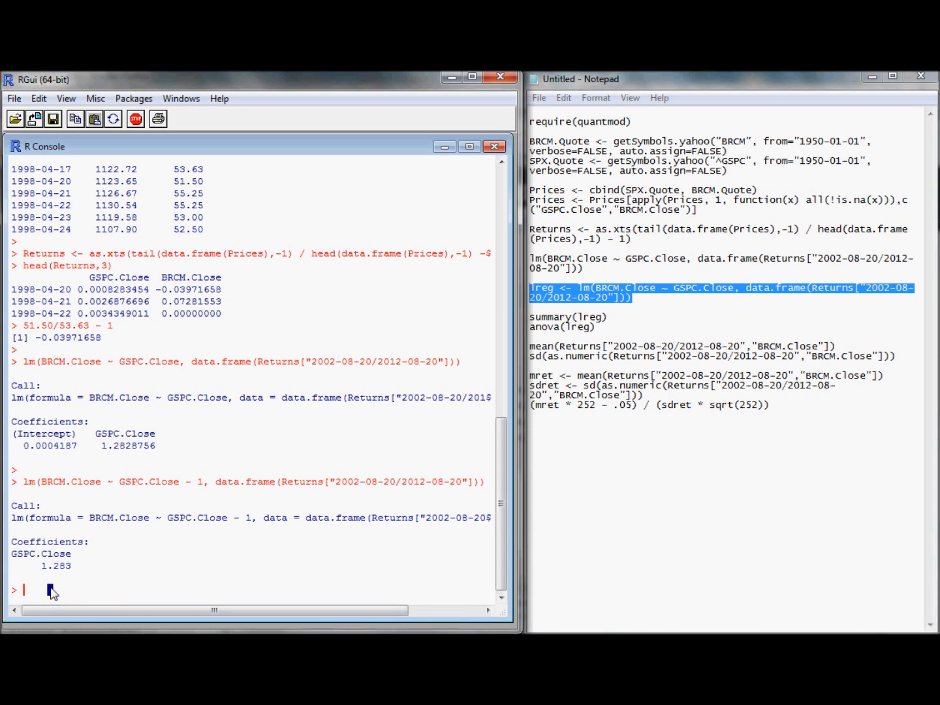
Create the lreg model, then run summary(lreg) and anova(lreg) from the script
{"action": "key", "text": "Return"}
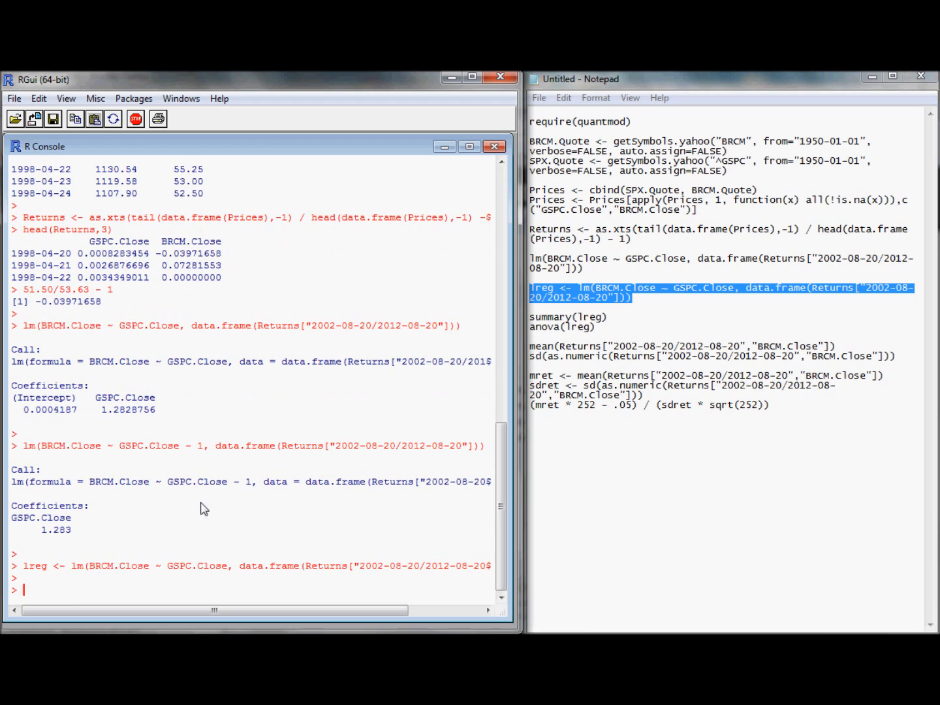
{"action": "left_click", "coordinate": [533, 308]}
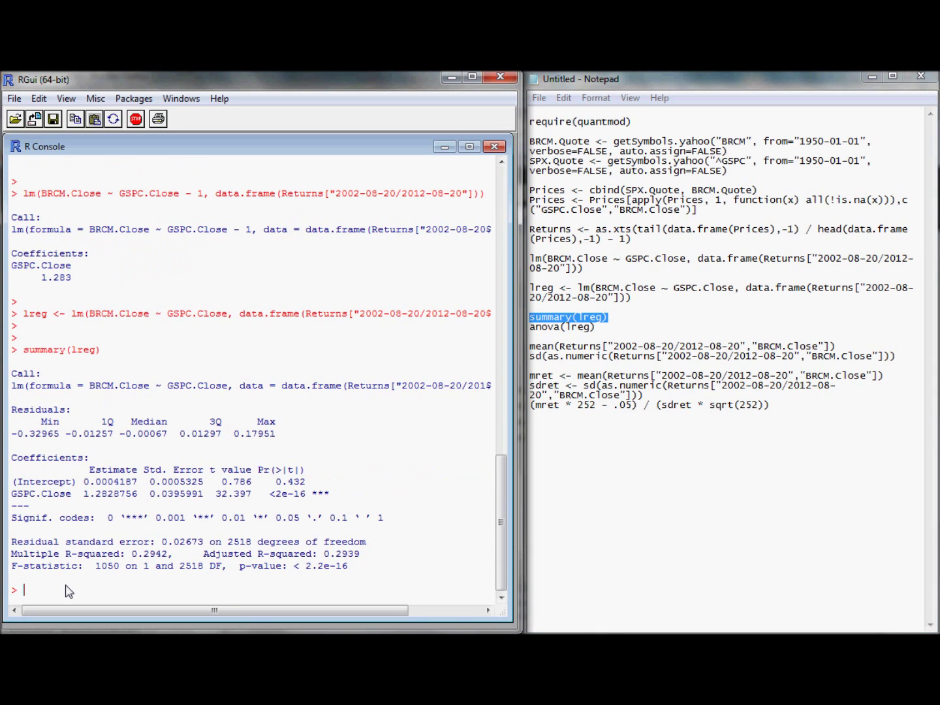
{"action": "mouse_move", "coordinate": [400, 453]}
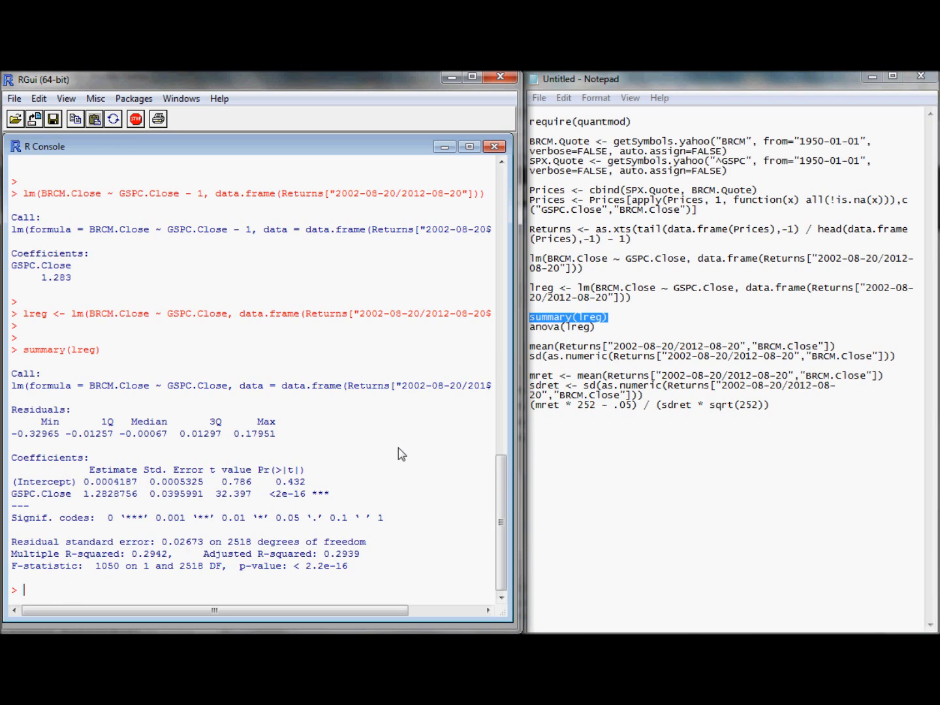
{"action": "mouse_move", "coordinate": [496, 413]}
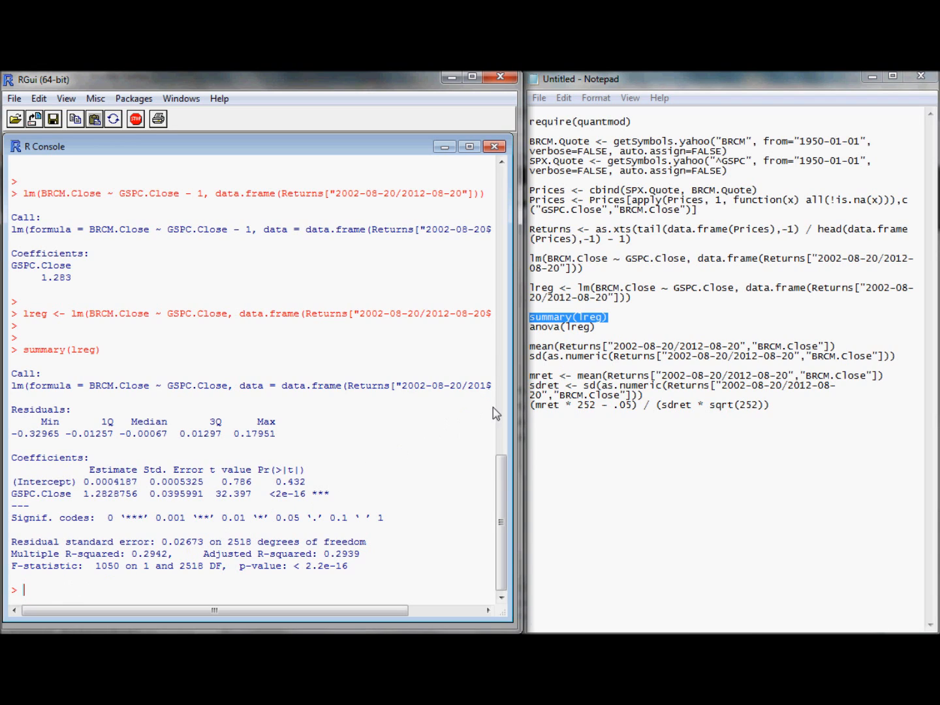
{"action": "left_click", "coordinate": [535, 335]}
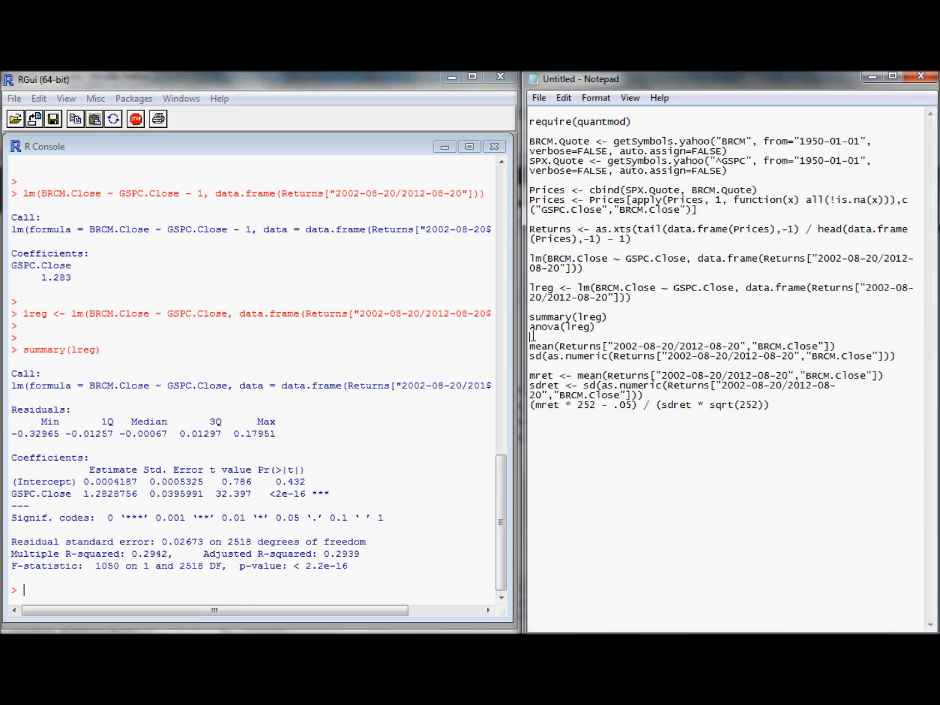
{"action": "double_click", "coordinate": [562, 327]}
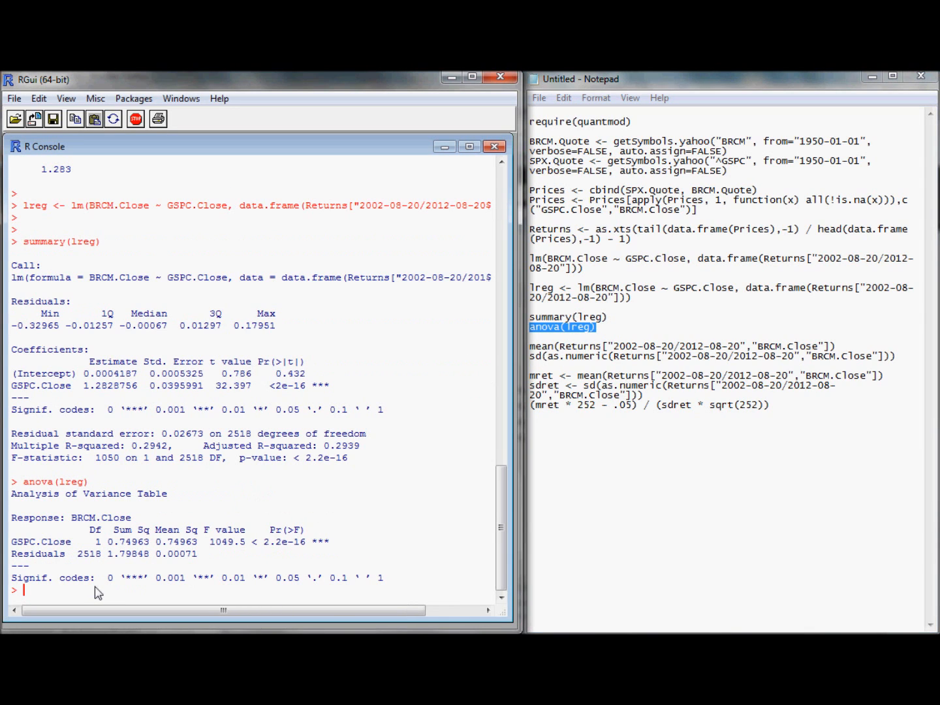
{"action": "mouse_move", "coordinate": [135, 572]}
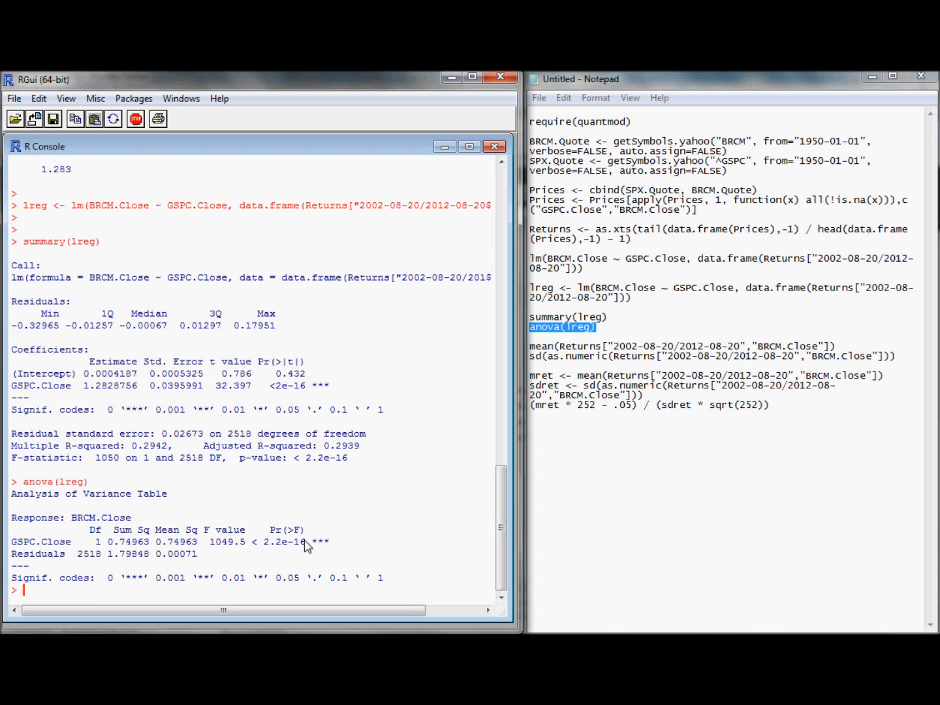
{"action": "mouse_move", "coordinate": [299, 540]}
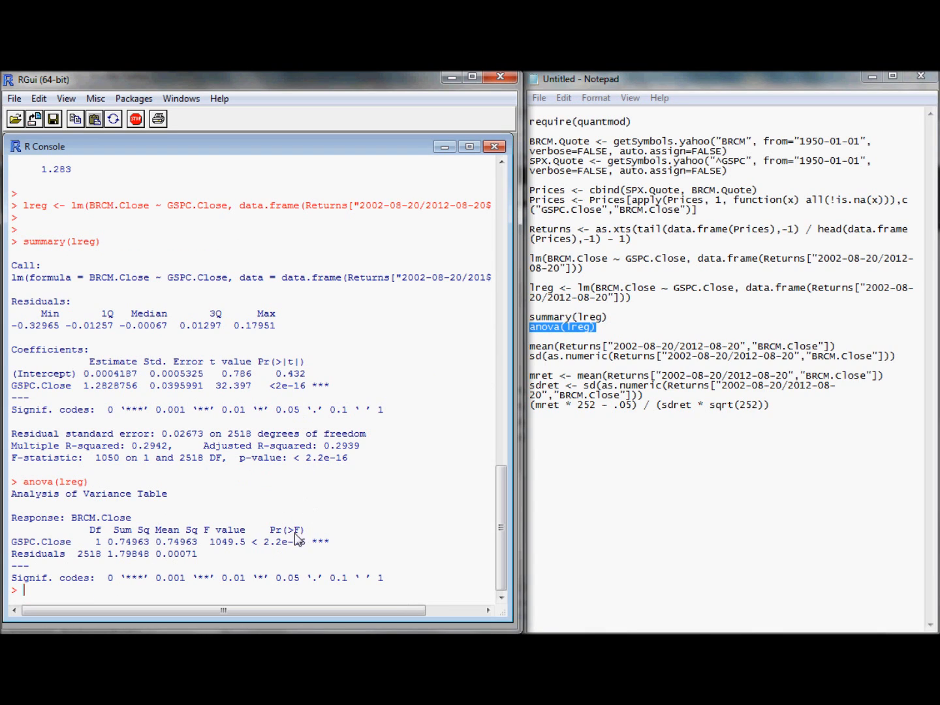
{"action": "mouse_move", "coordinate": [268, 371]}
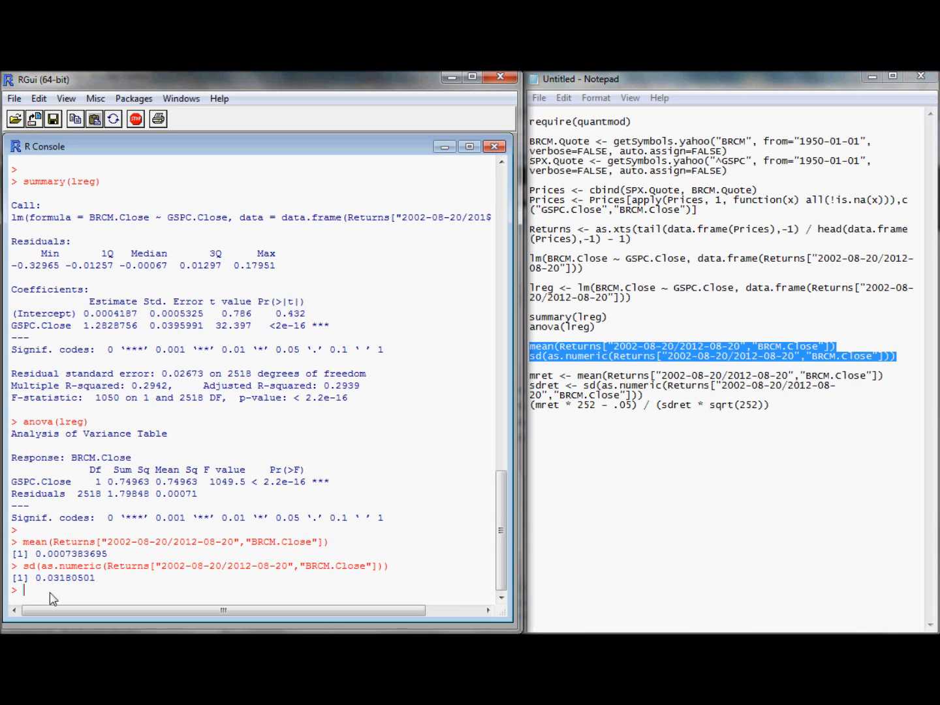
Print head(Returns,4) after the BRCM mean and standard deviation, and select the Sharpe ratio lines
{"action": "type", "text": "head("}
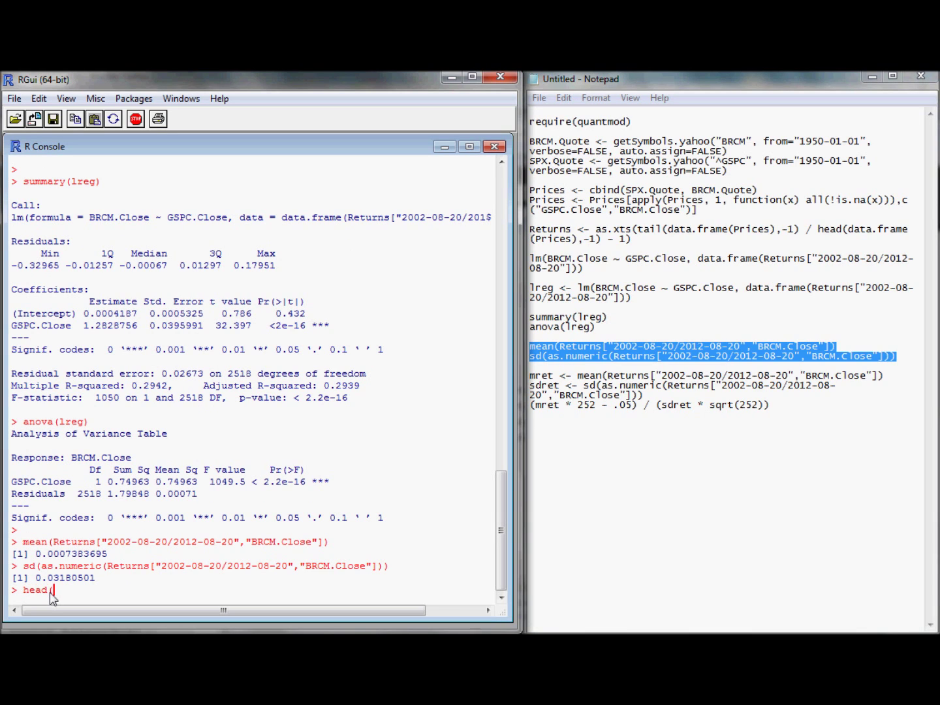
{"action": "type", "text": "Returns,4"}
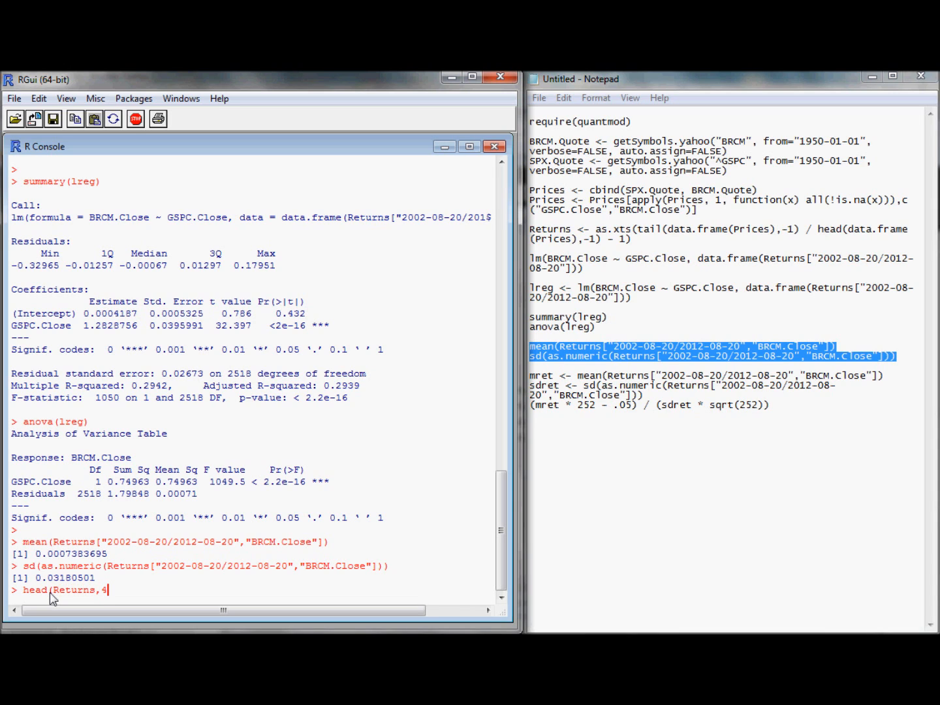
{"action": "key", "text": "Return"}
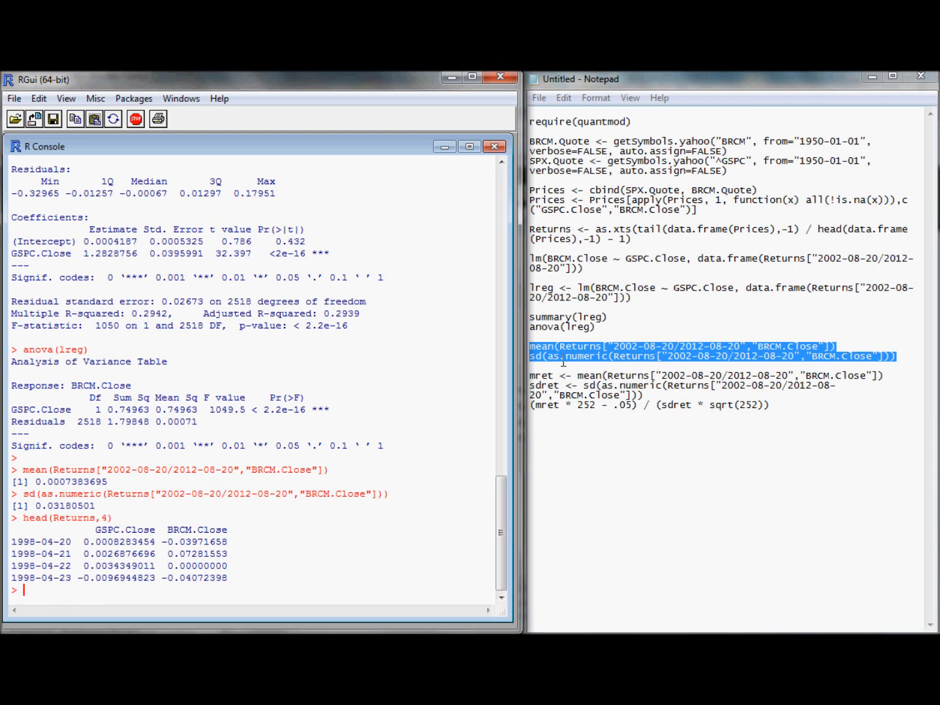
{"action": "left_click", "coordinate": [560, 365]}
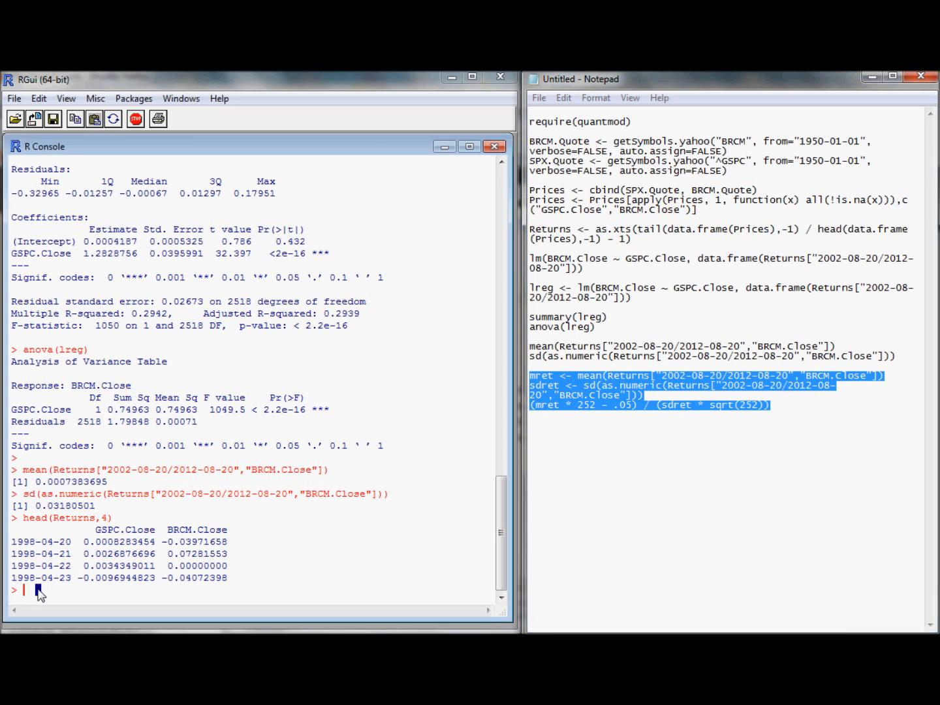
Run the mret, sdret and Sharpe lines giving 0.2695031, then wrap the formula in cat("Sharpe = ", ..., "\n")
{"action": "key", "text": "Return"}
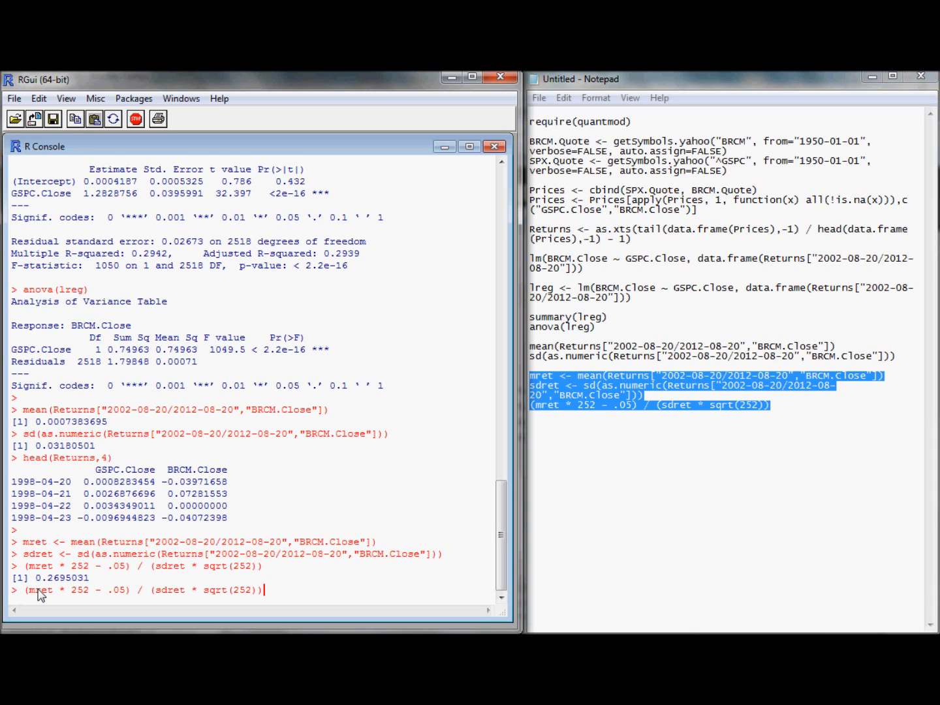
{"action": "type", "text": ",\"\\n"}
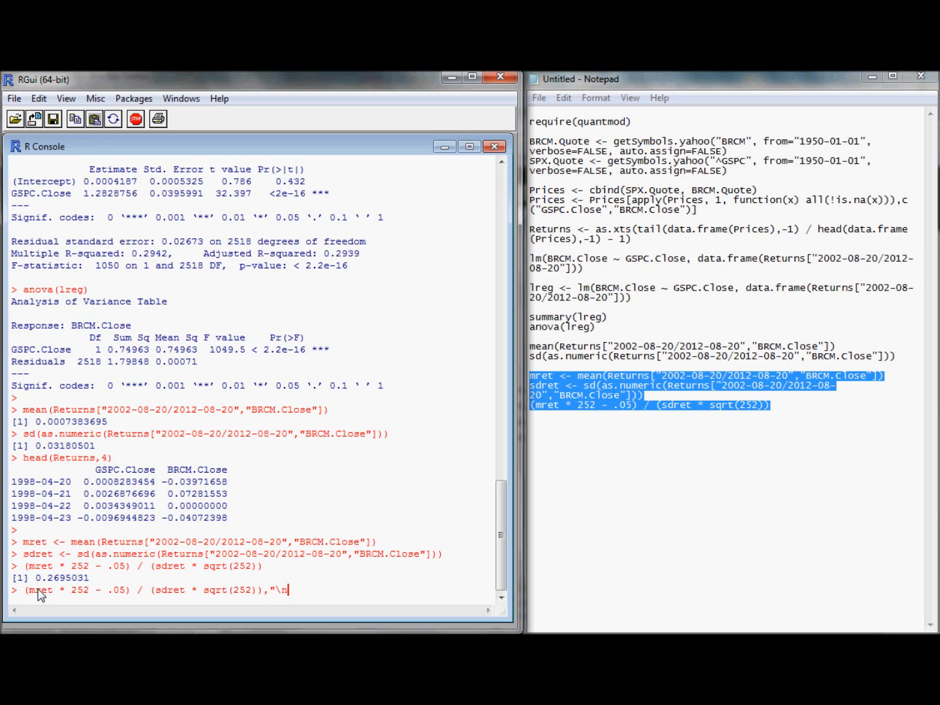
{"action": "type", "text": ")"}
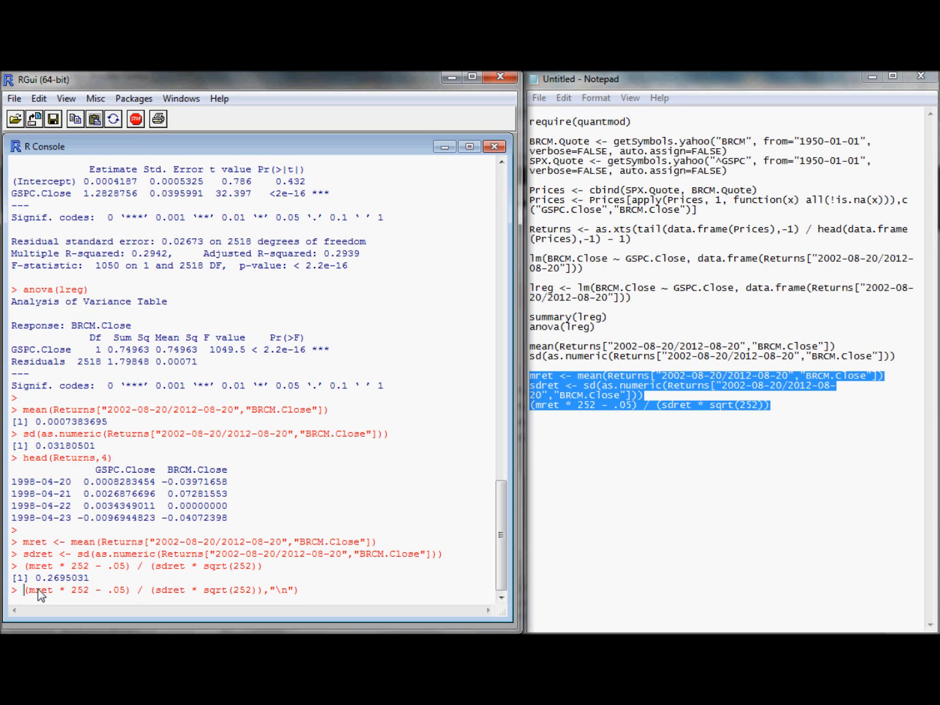
{"action": "type", "text": "cat("}
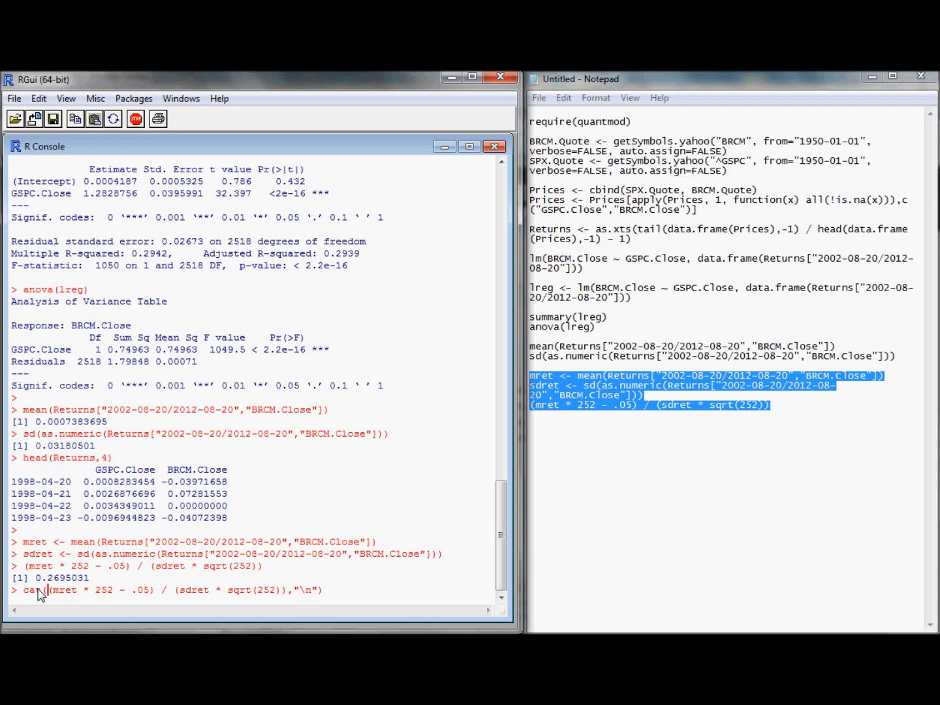
{"action": "type", "text": "Sha"}
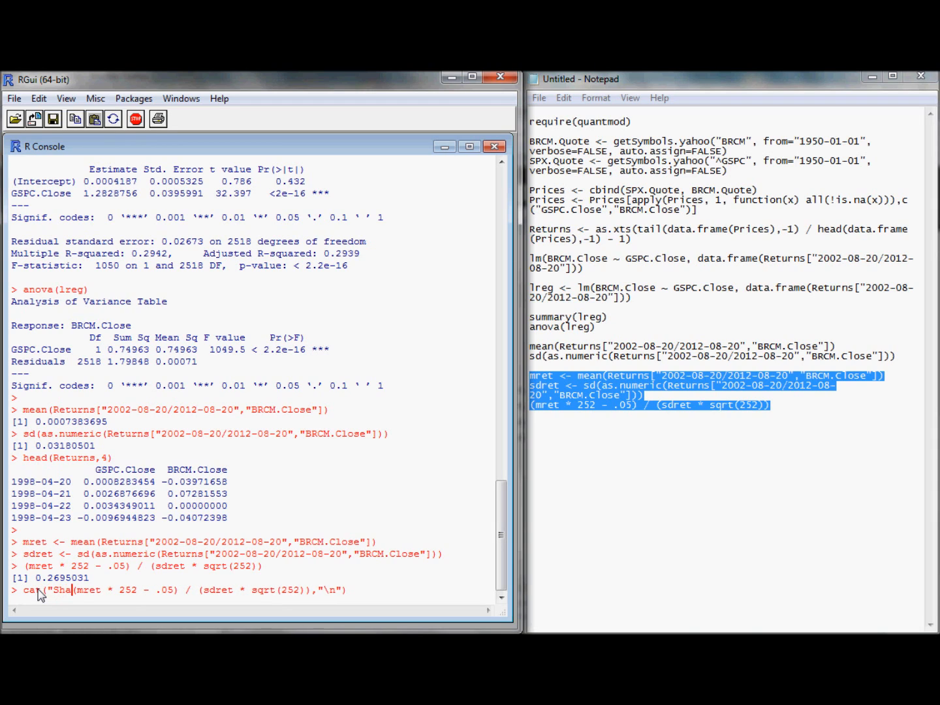
{"action": "type", "text": "rpe"}
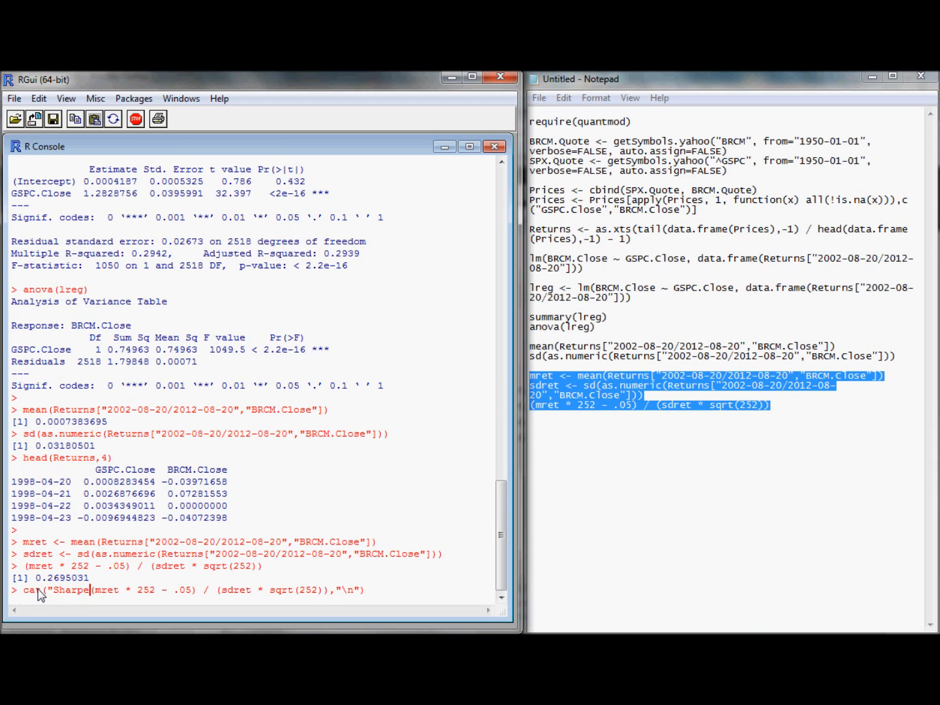
{"action": "type", "text": "="}
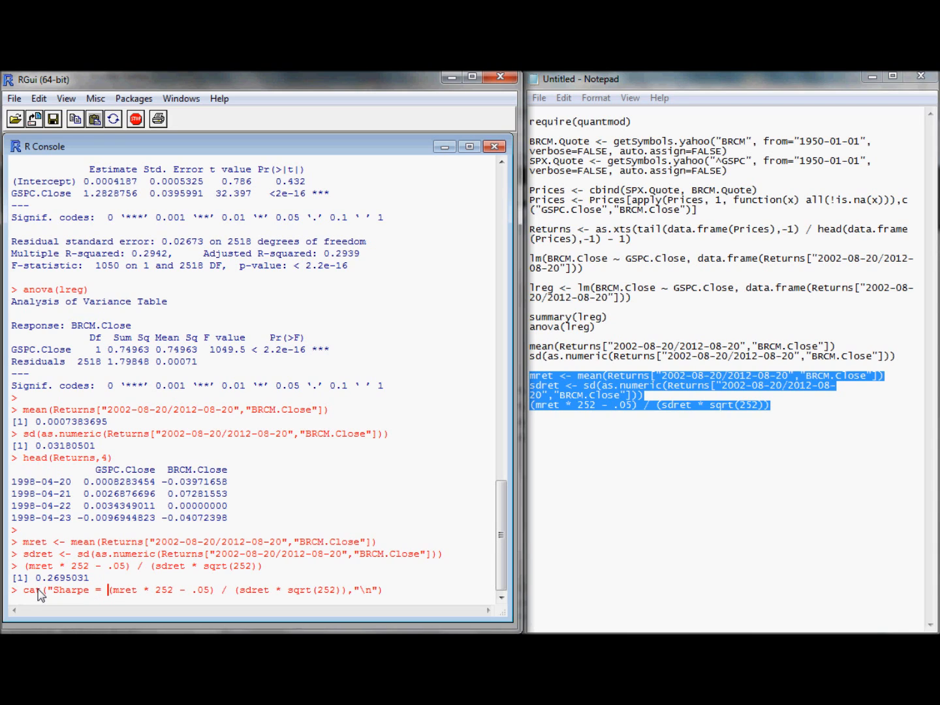